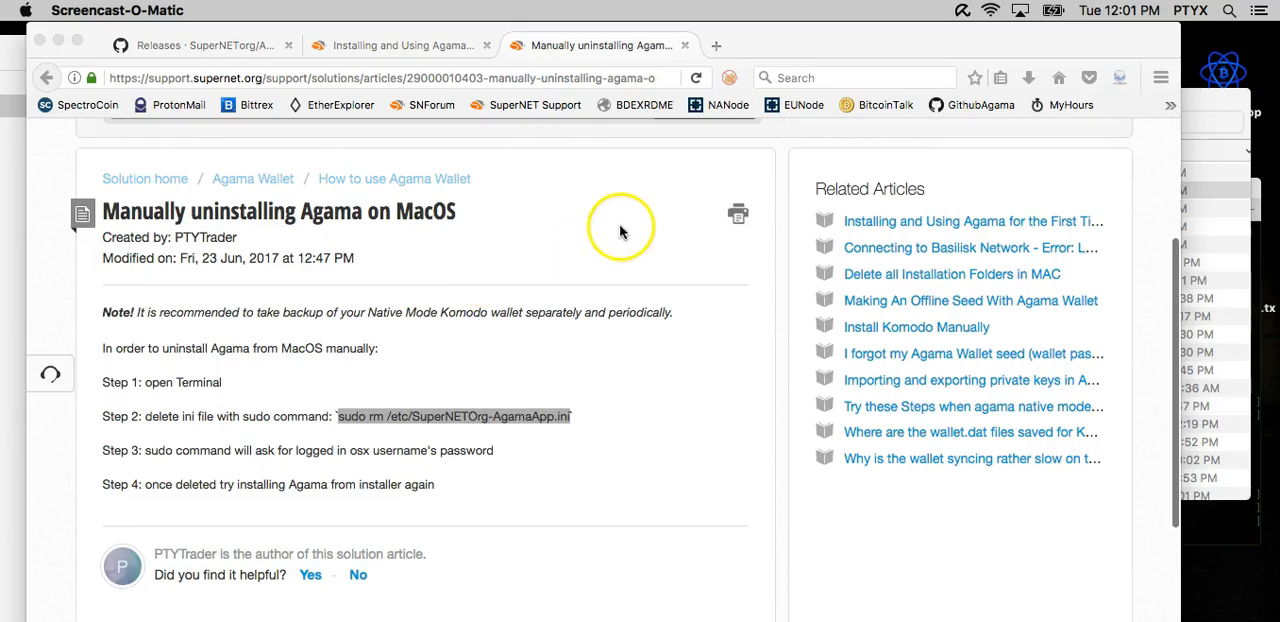
mouse_move(598, 234)
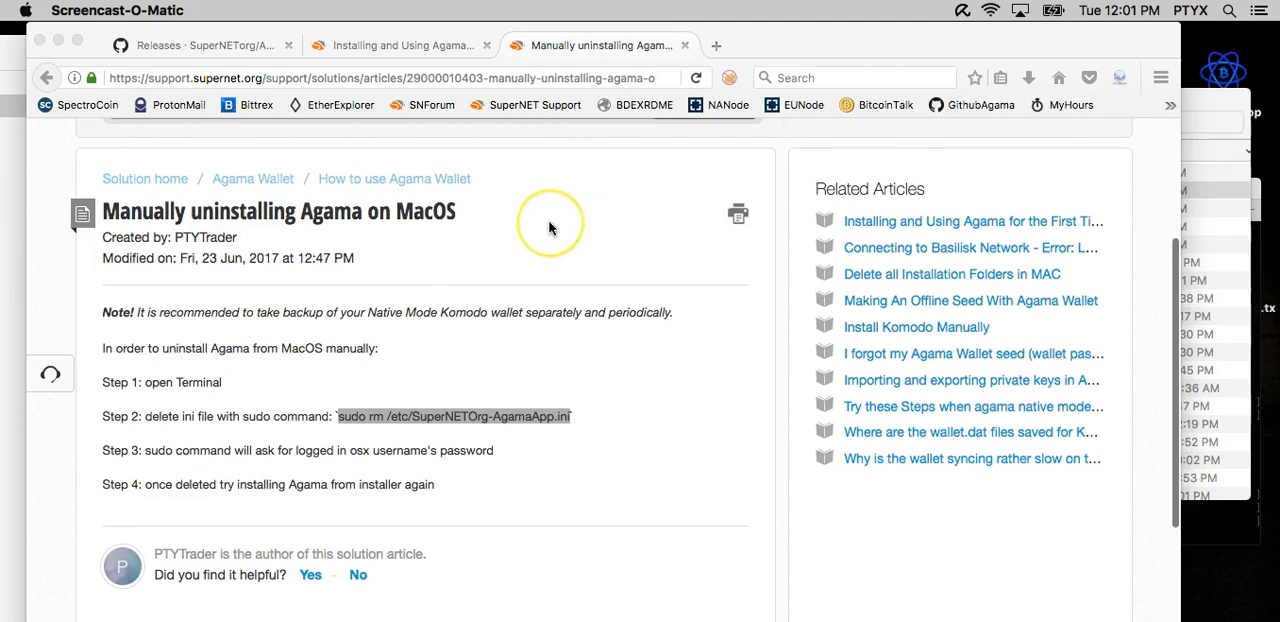
- Review the manual uninstall article, then switch to the first-time Agama installation article
scroll(up, 3)
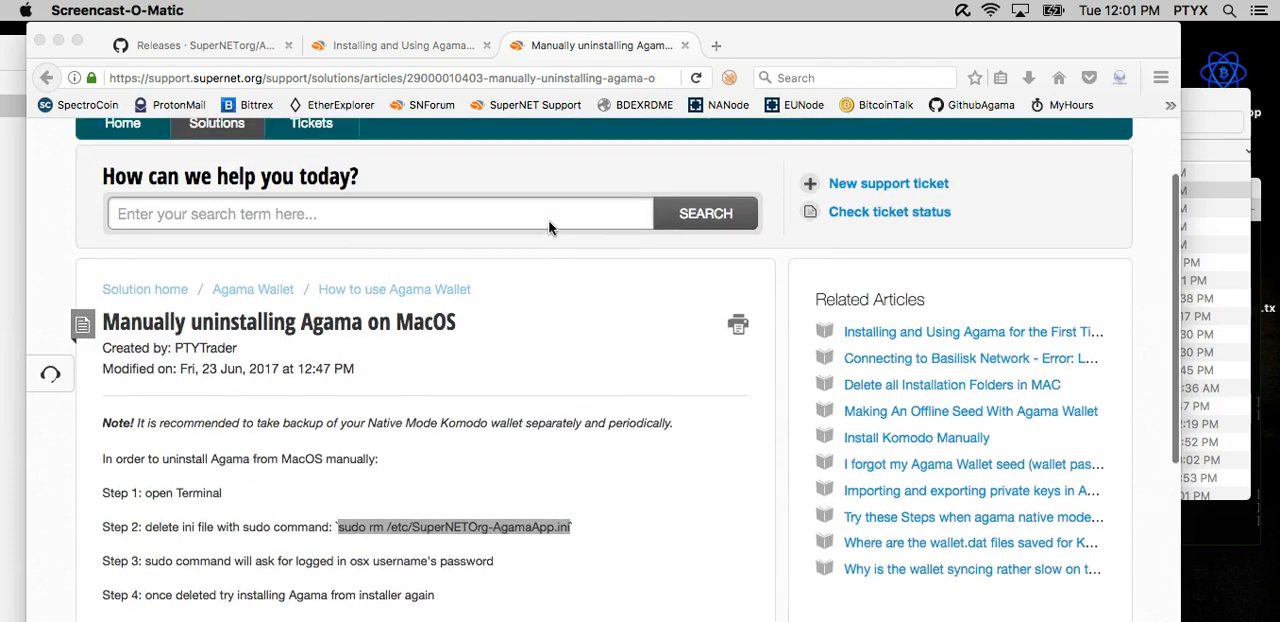
scroll(down, 3)
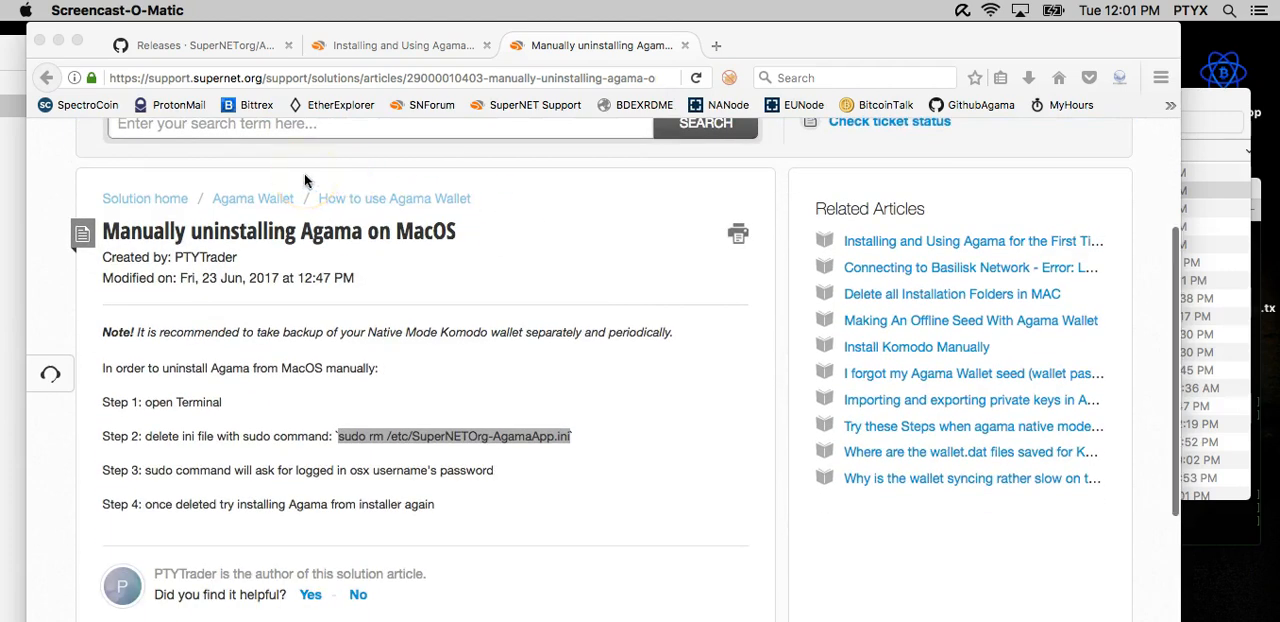
click(400, 44)
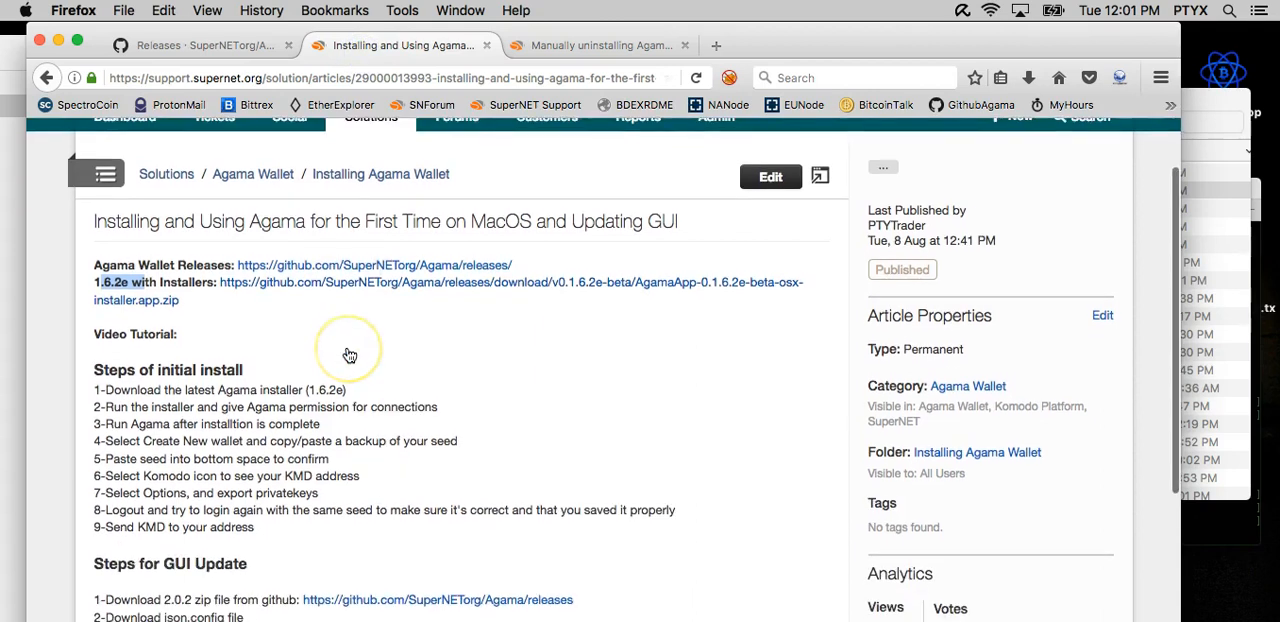
scroll(down, 3)
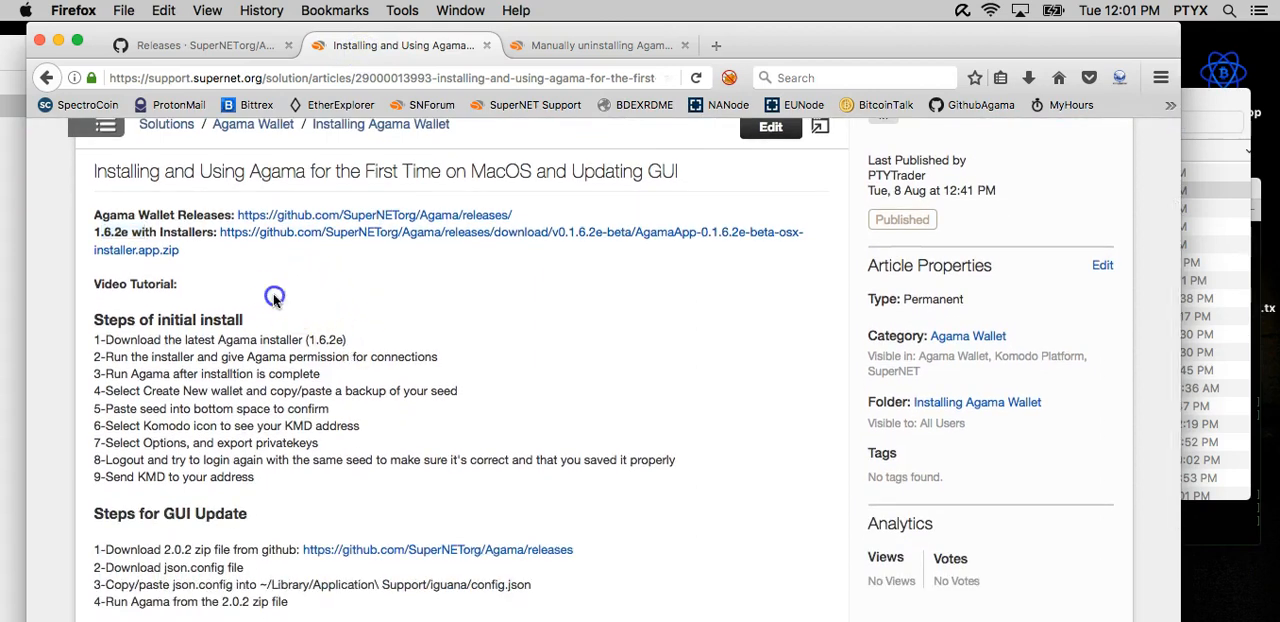
mouse_move(200, 48)
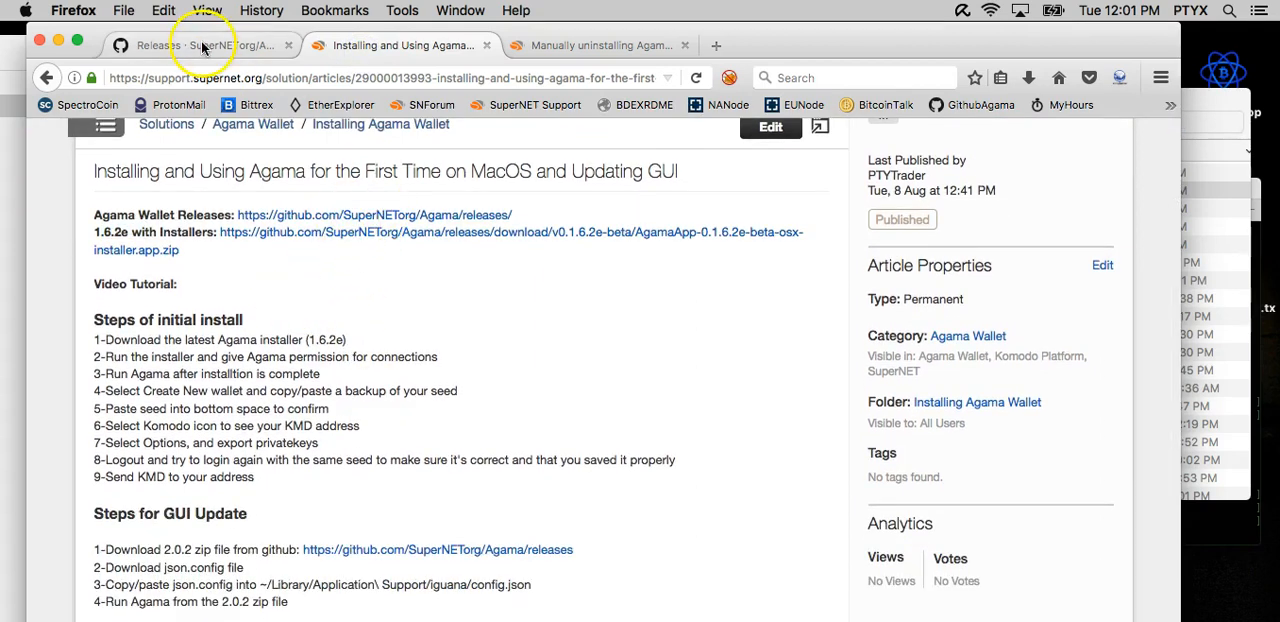
- Switch to the GitHub Agama releases page and scroll to the Downloads list with Agama-osx-x64.zip
click(200, 44)
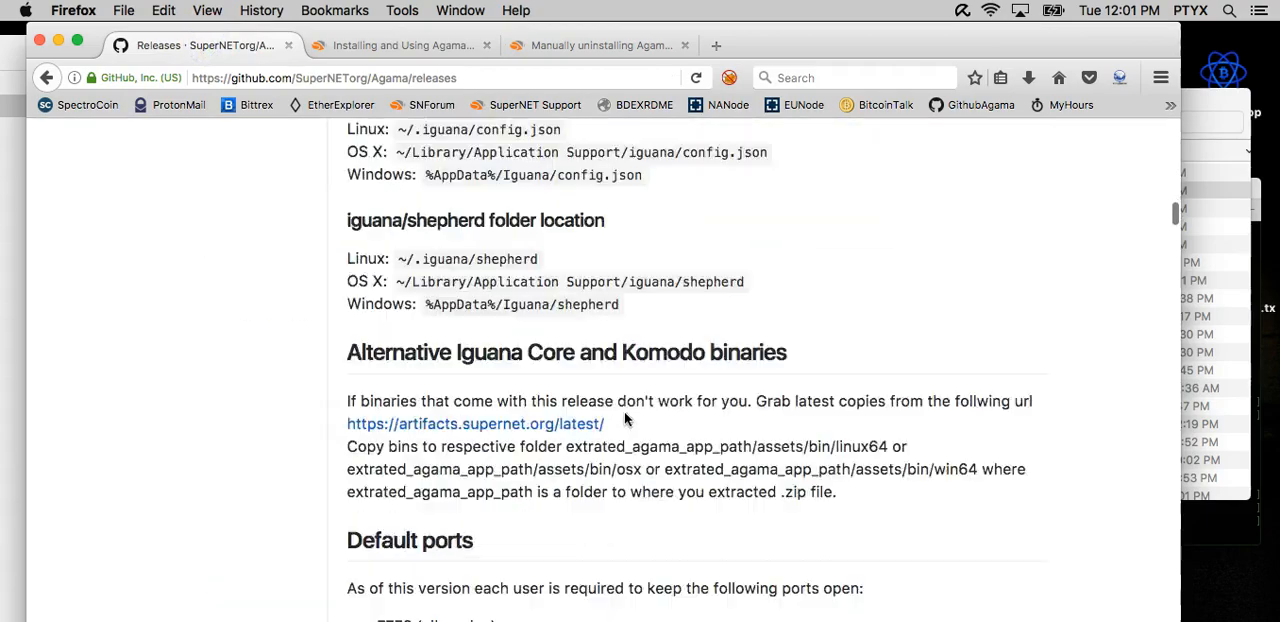
scroll(up, 3)
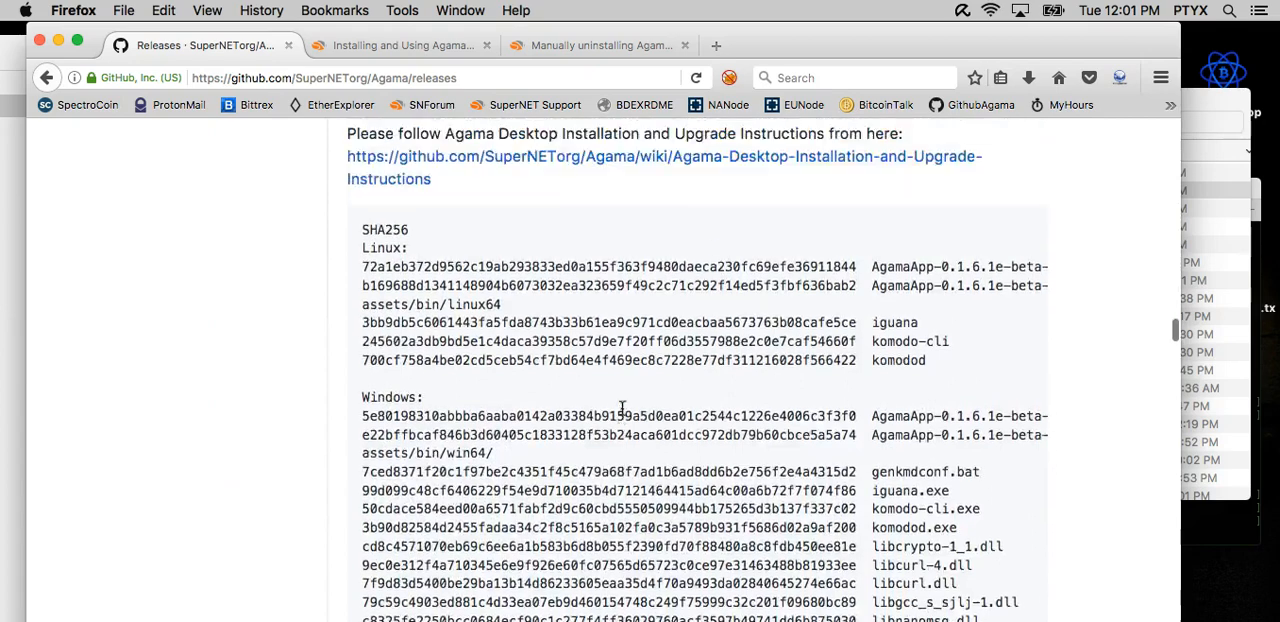
scroll(up, 3)
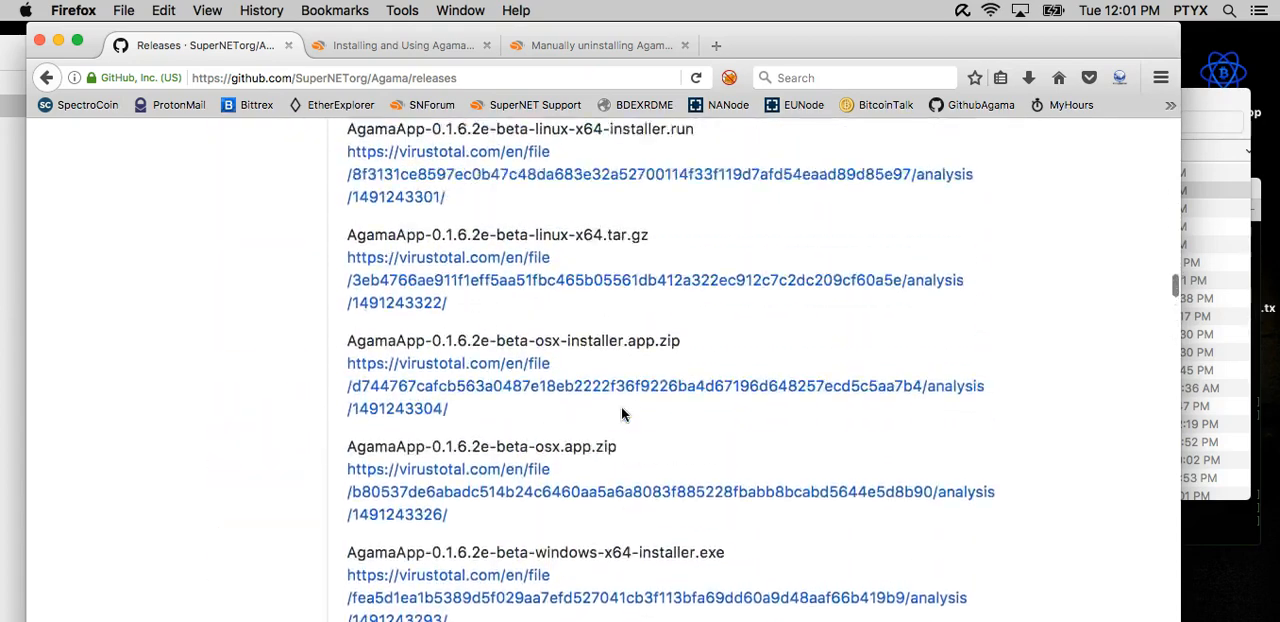
scroll(up, 3)
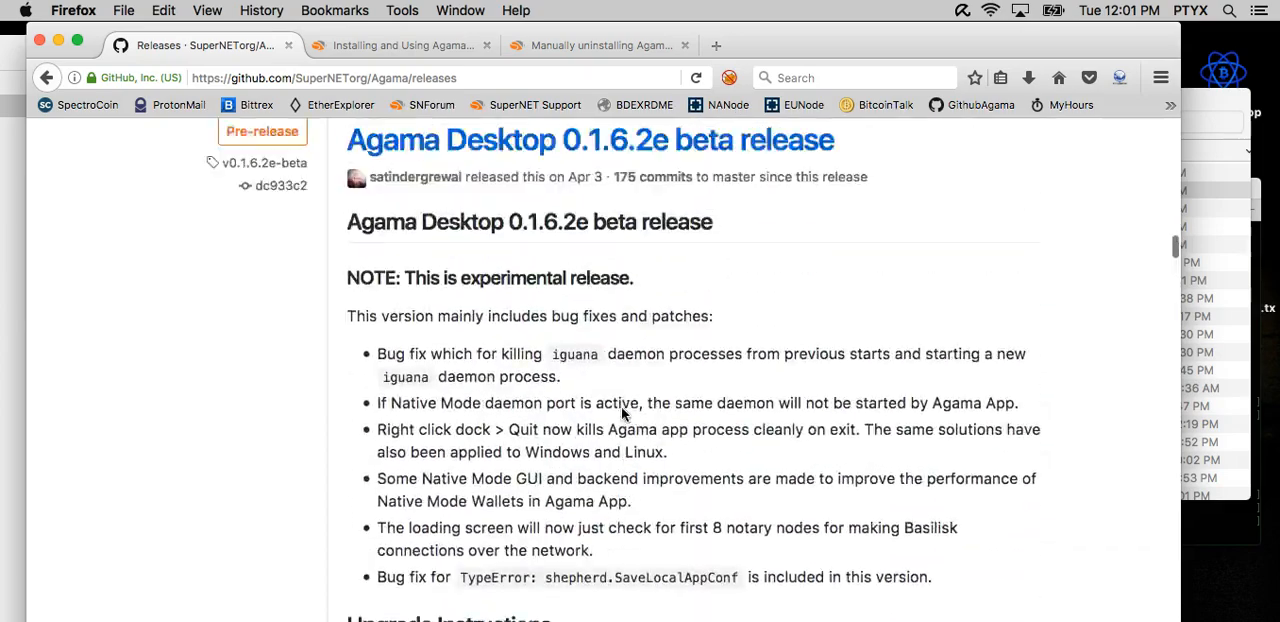
scroll(down, 3)
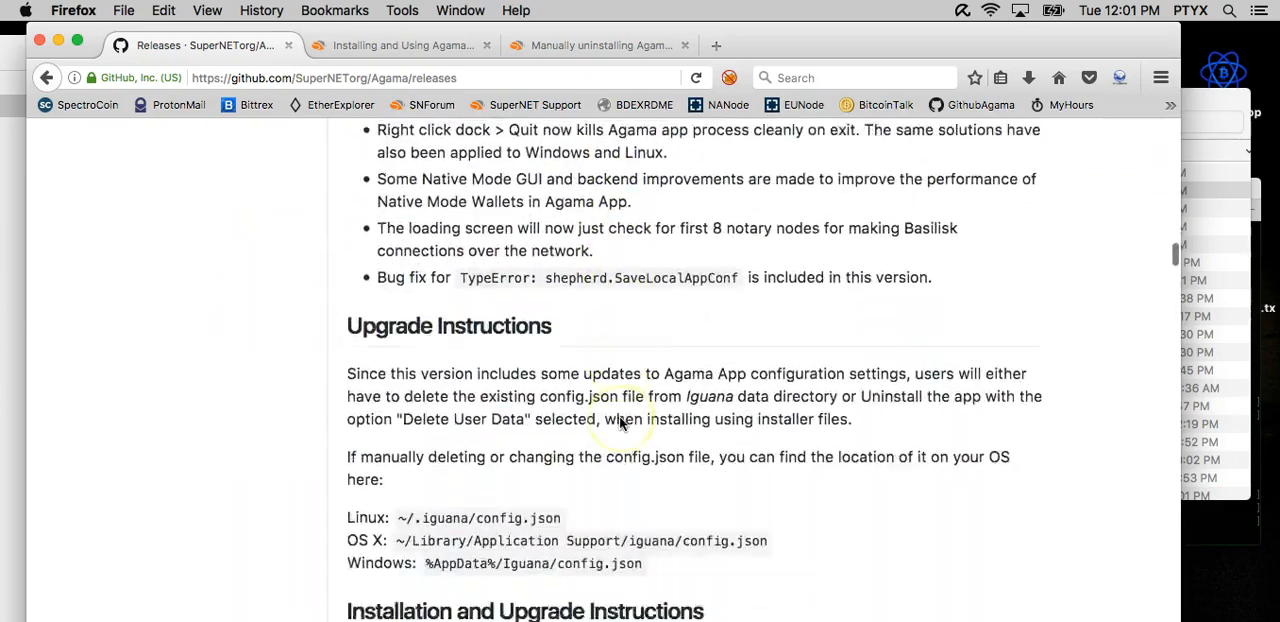
scroll(down, 3)
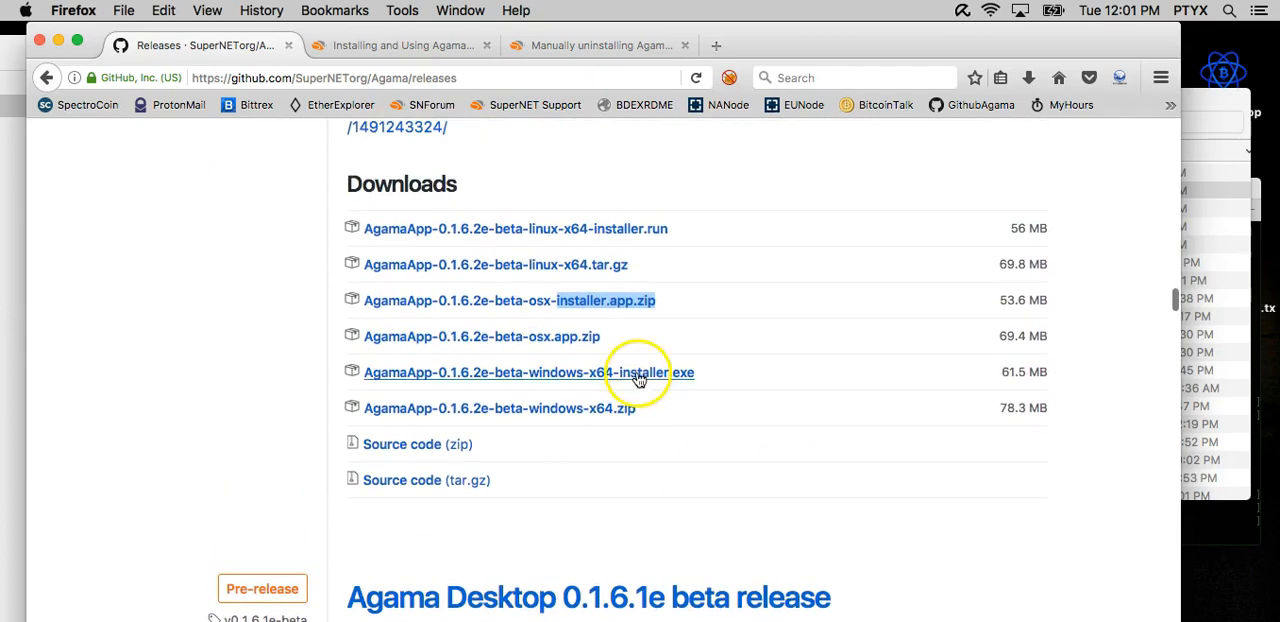
mouse_move(588, 308)
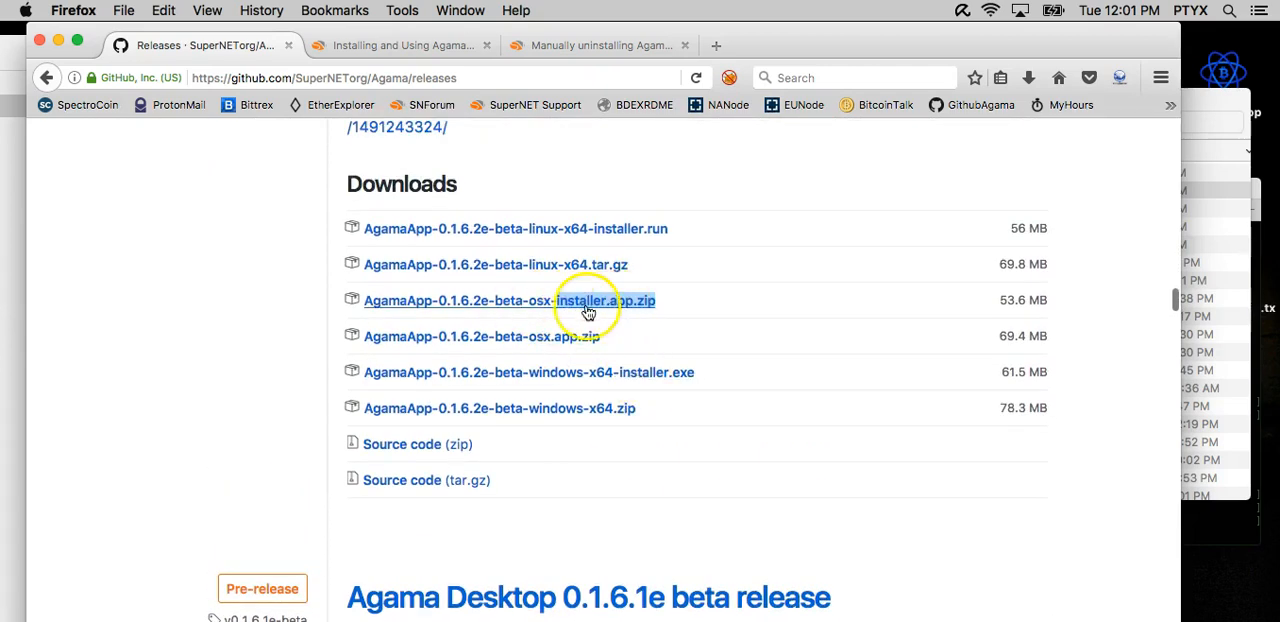
mouse_move(562, 336)
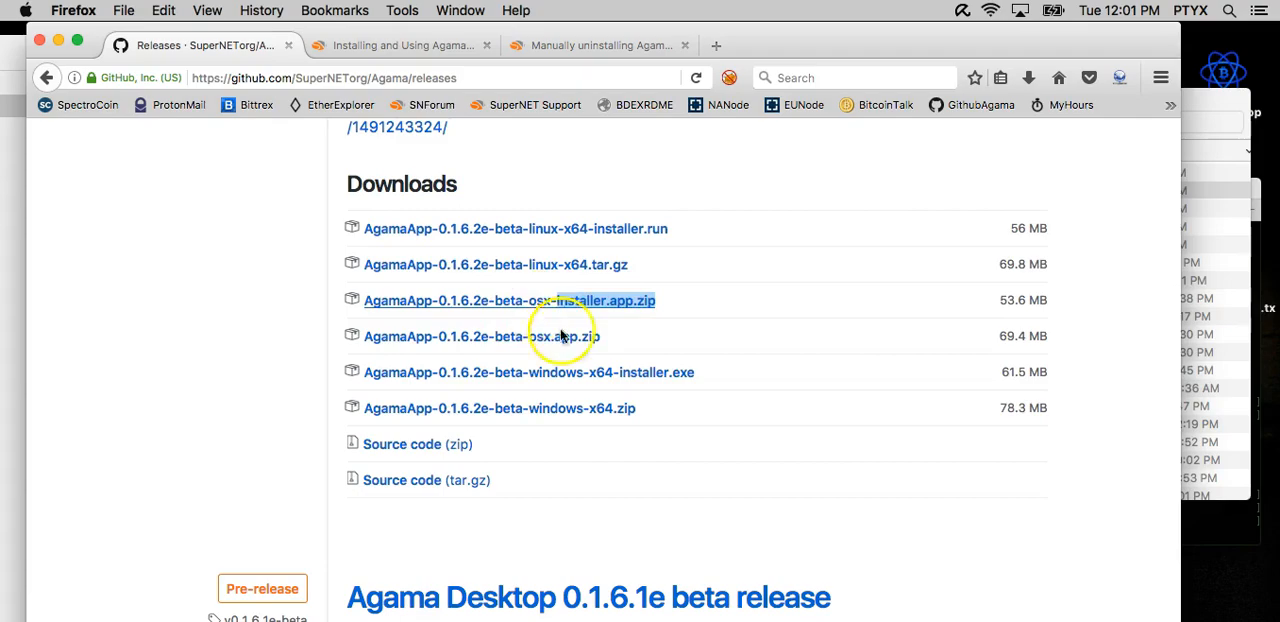
scroll(up, 3)
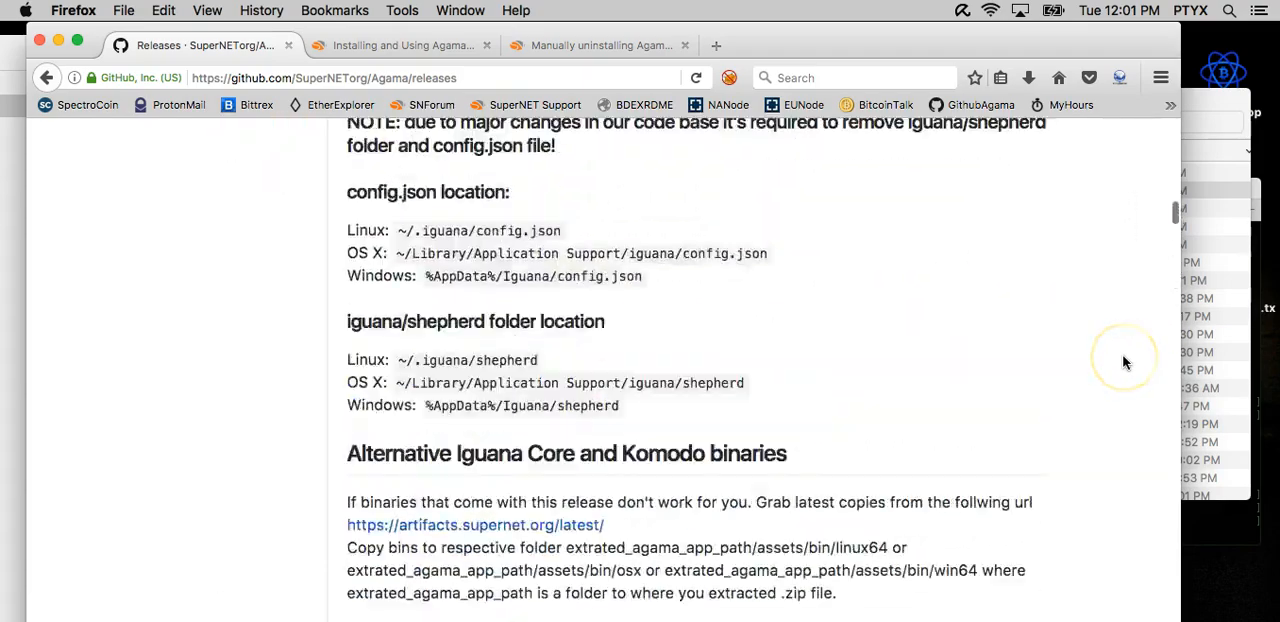
scroll(up, 3)
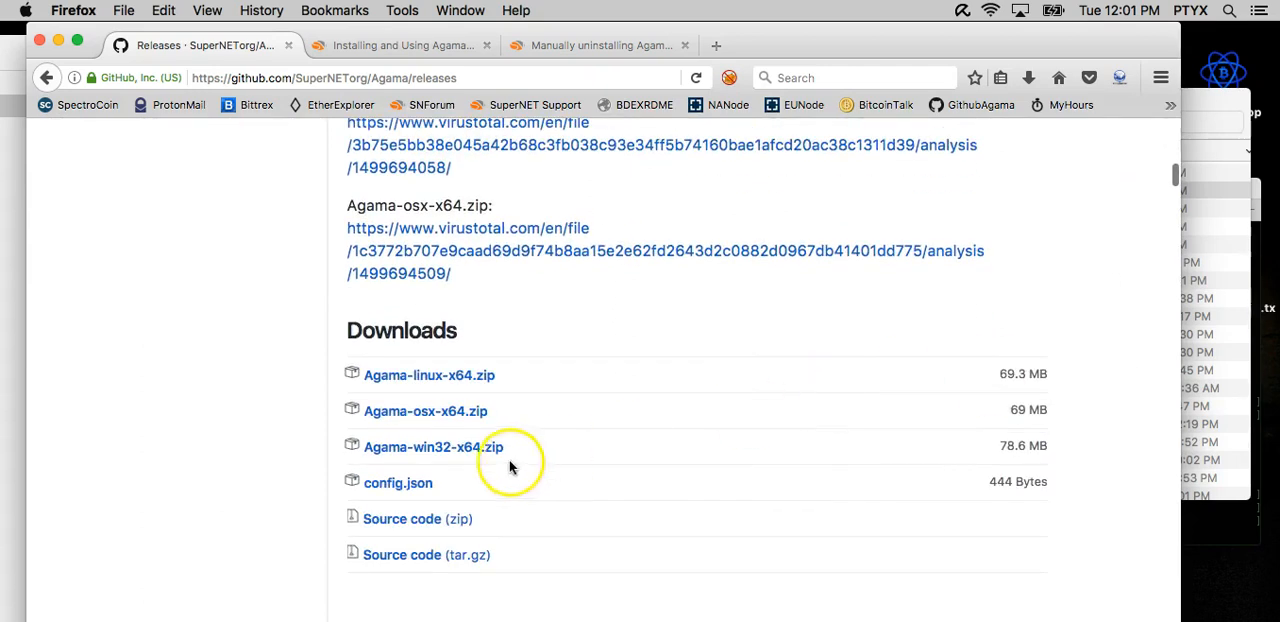
mouse_move(450, 476)
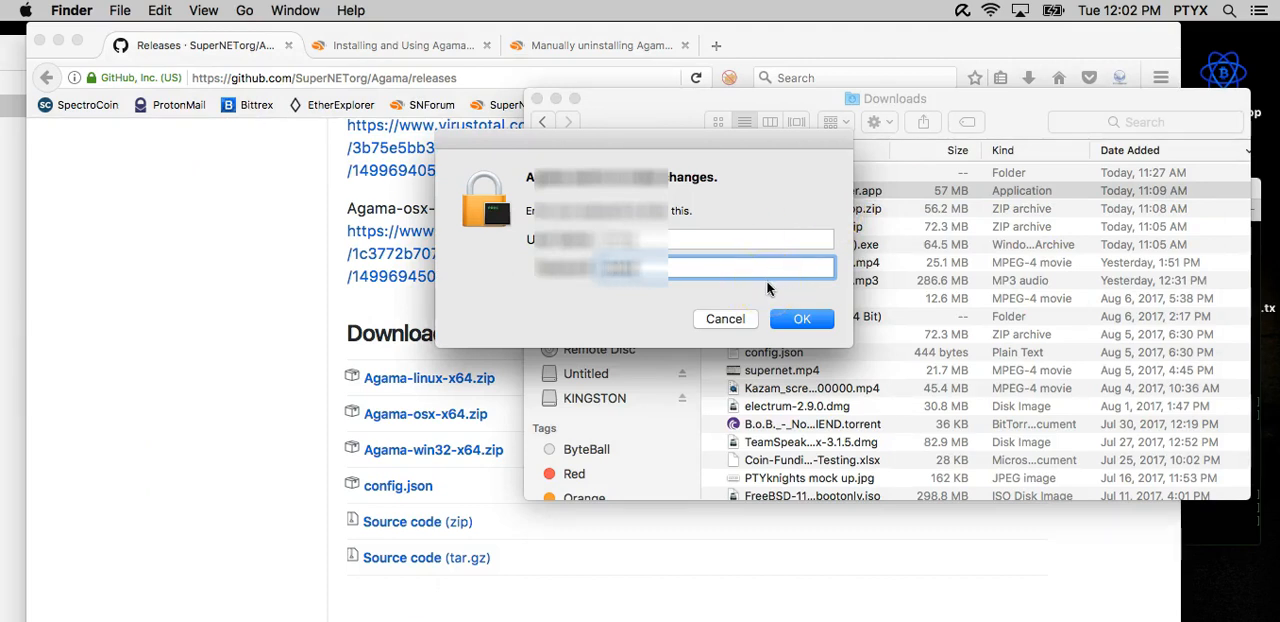
- Enter the administrator password to authorize the installer and close the Downloads window
text(password)
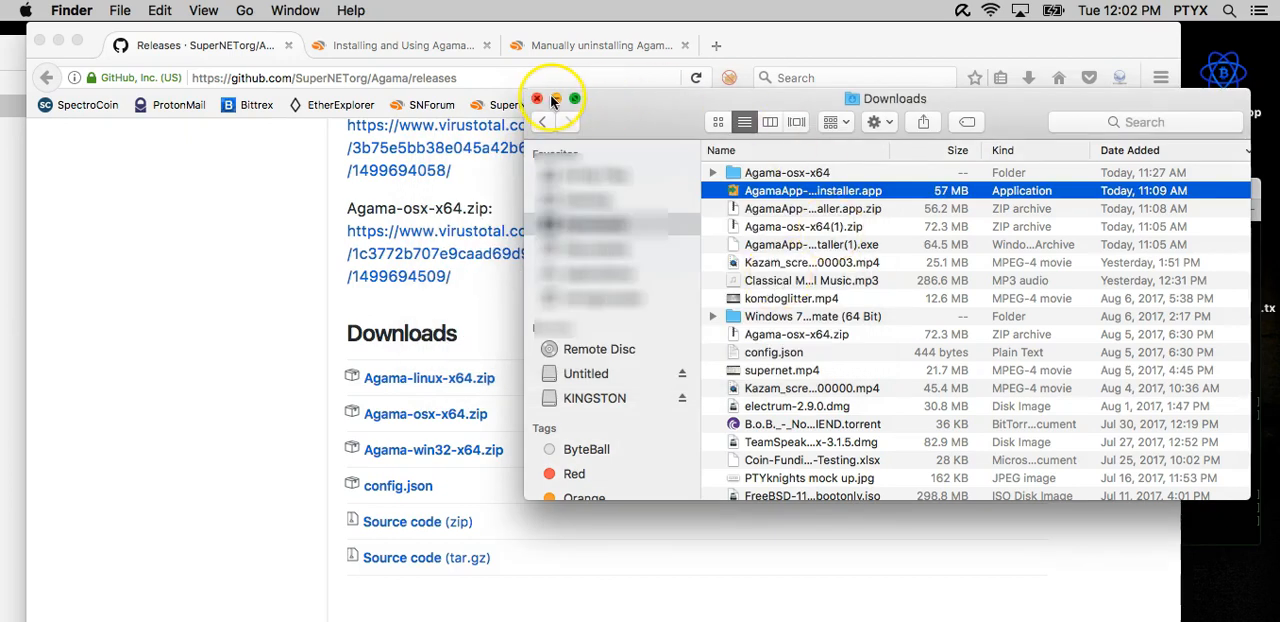
click(536, 100)
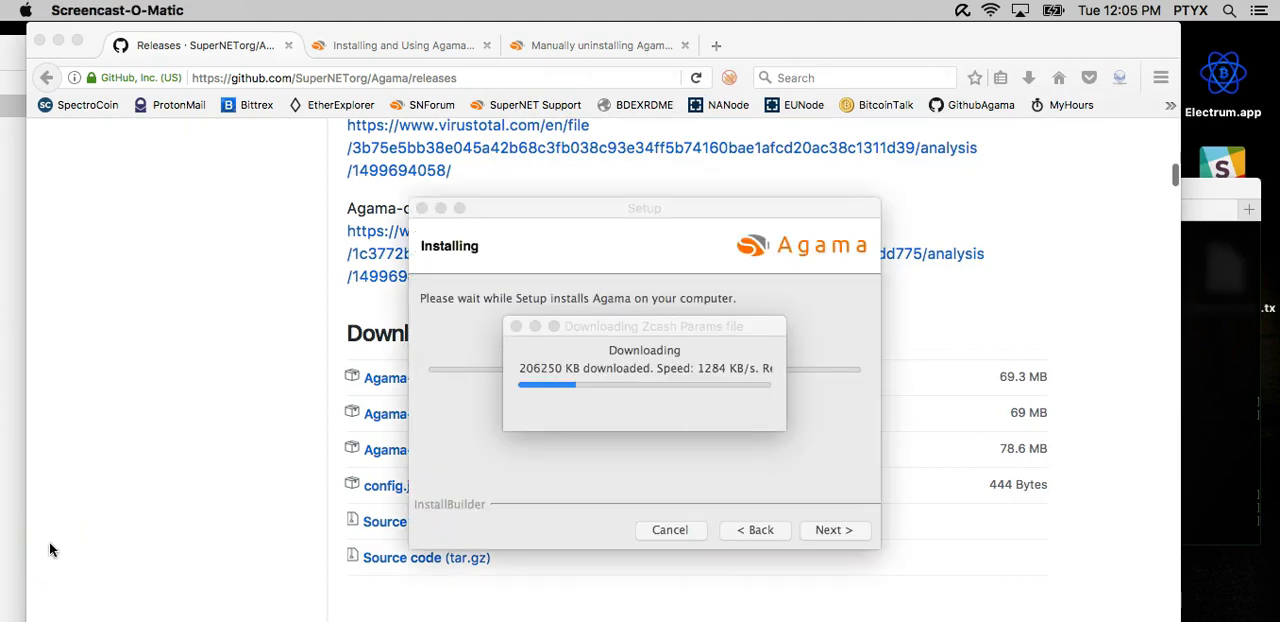
mouse_move(530, 348)
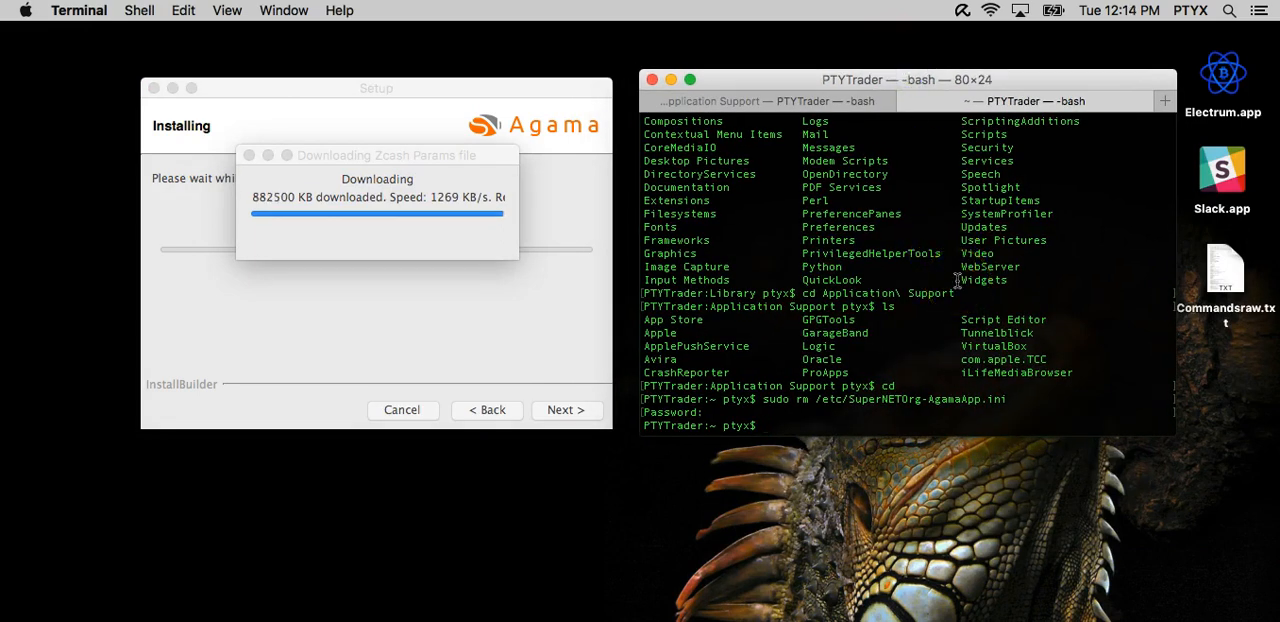
- In Terminal, change into ~/Library and make a first failed attempt at entering Application Support
click(764, 100)
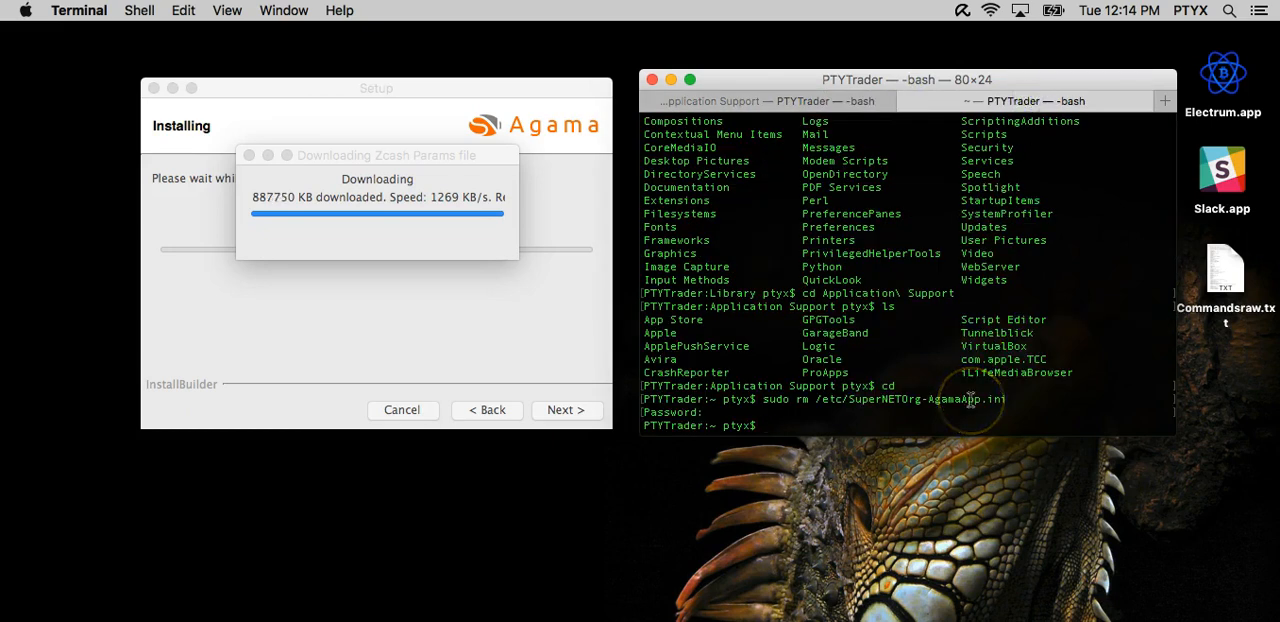
text(cd Lib)
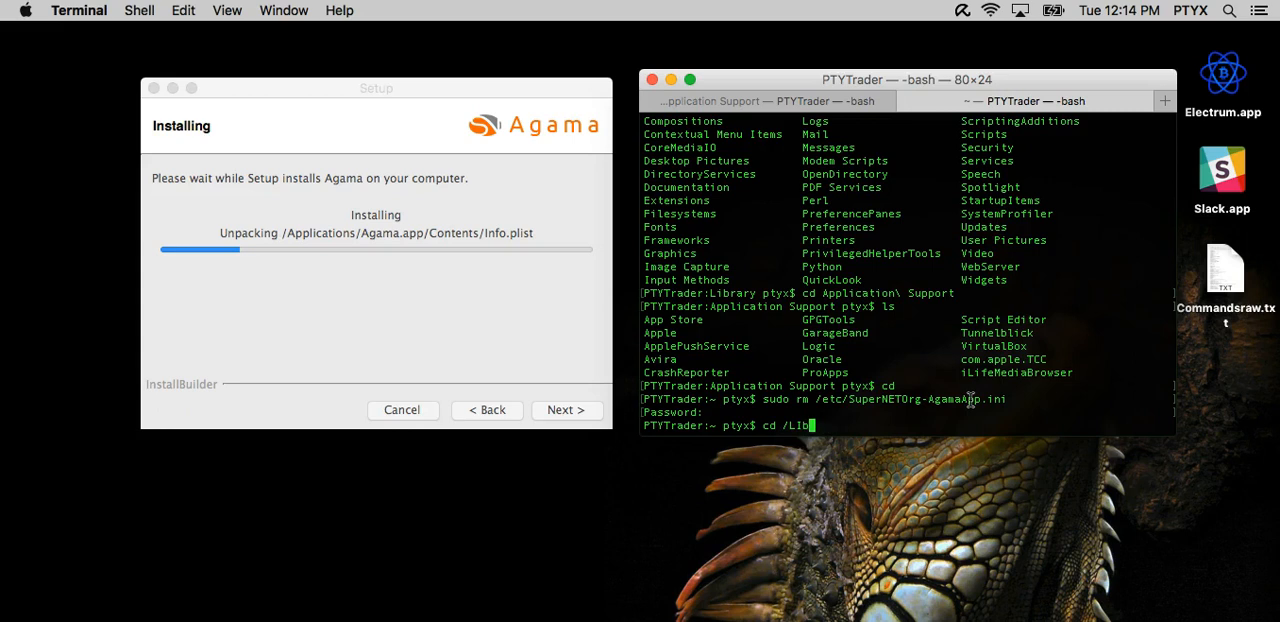
key(Return)
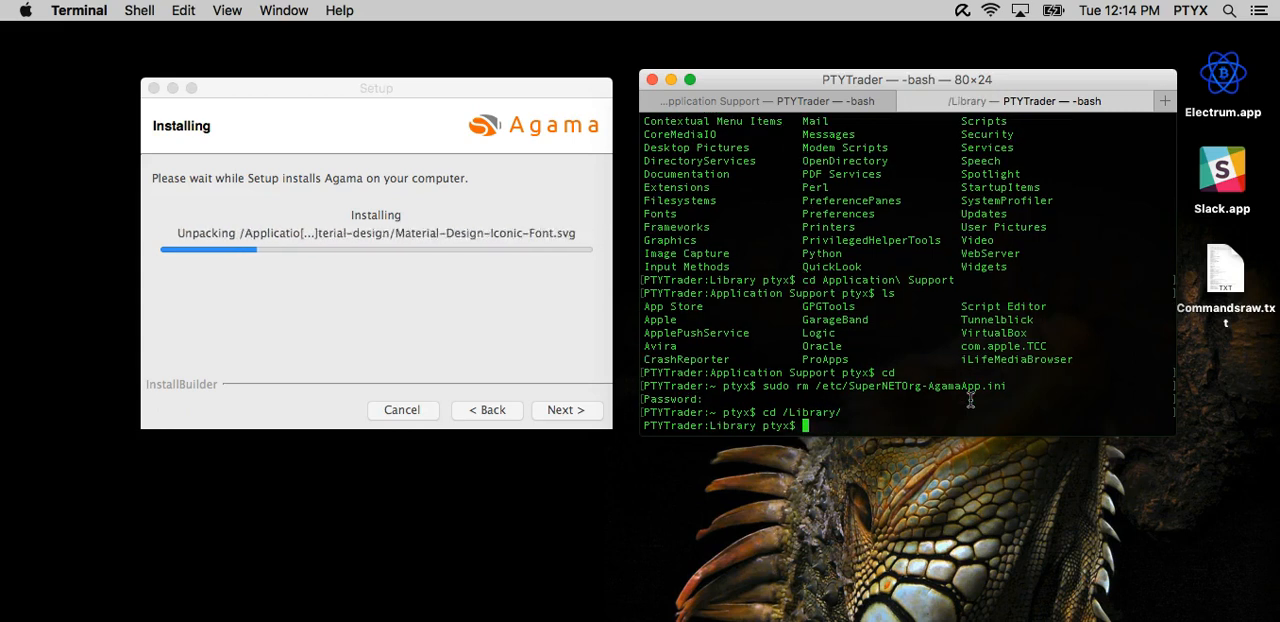
text(cd /)
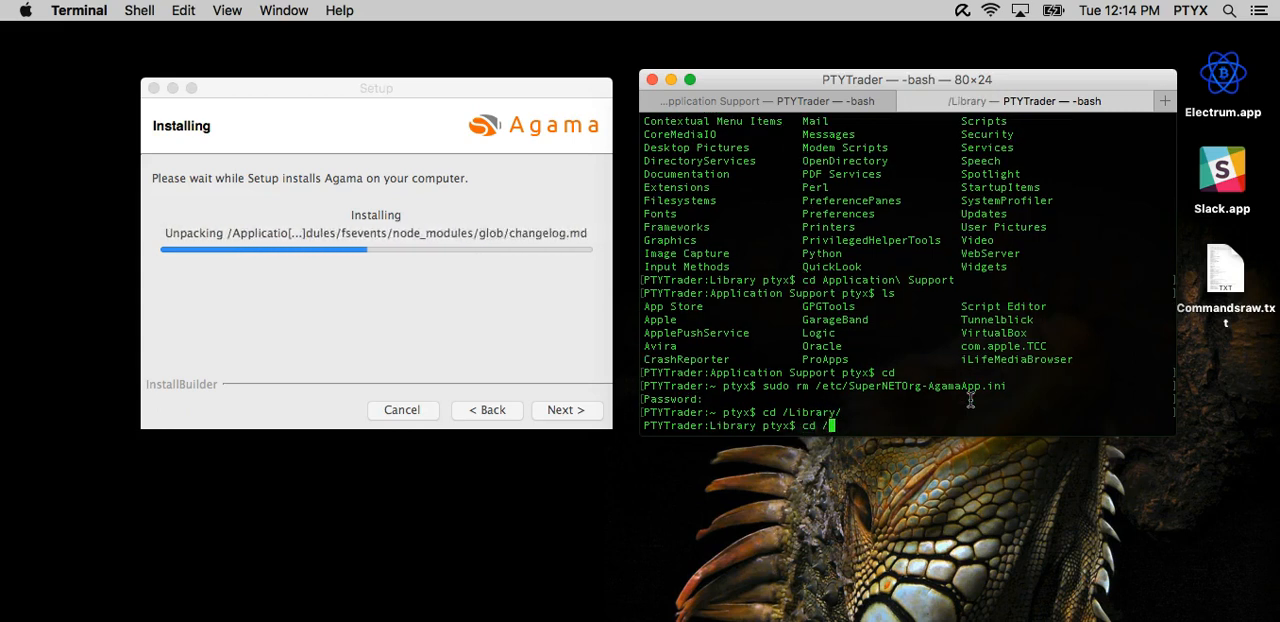
text(Supp)
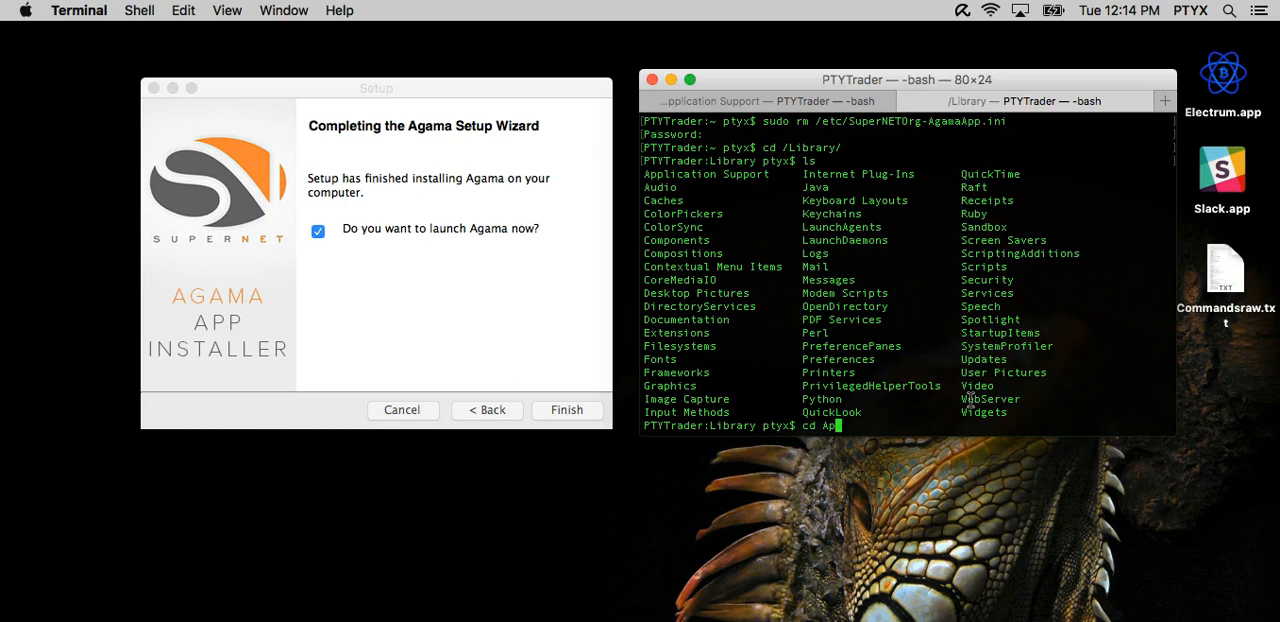
text(pplicaton)
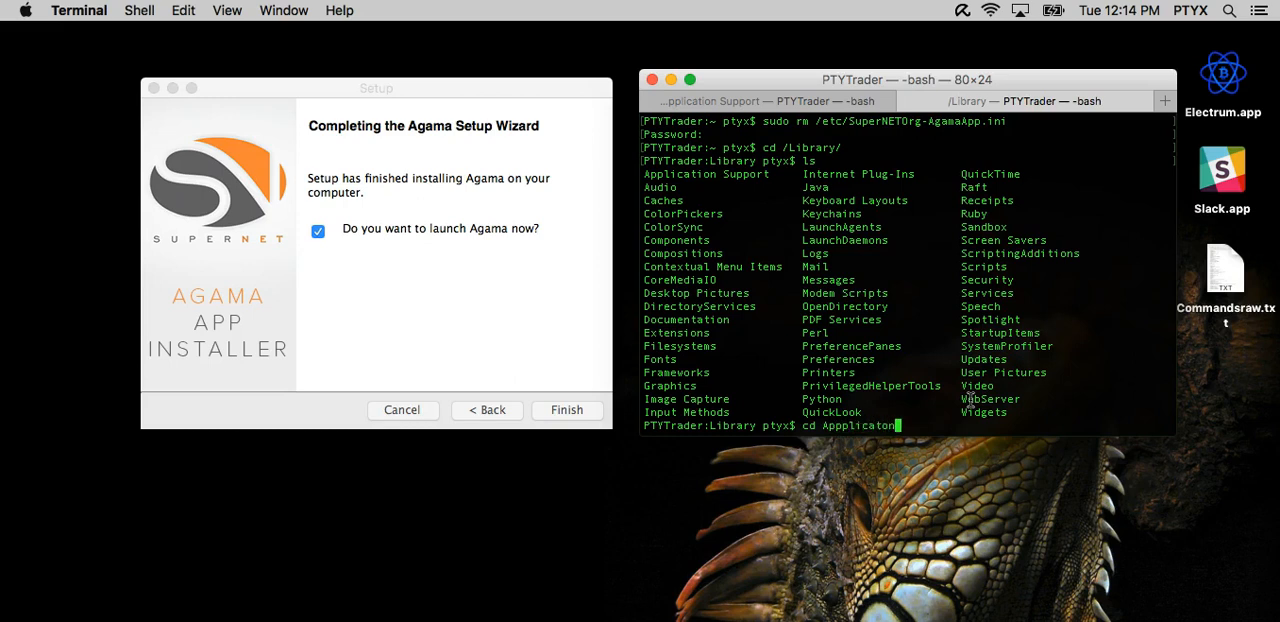
text(i)
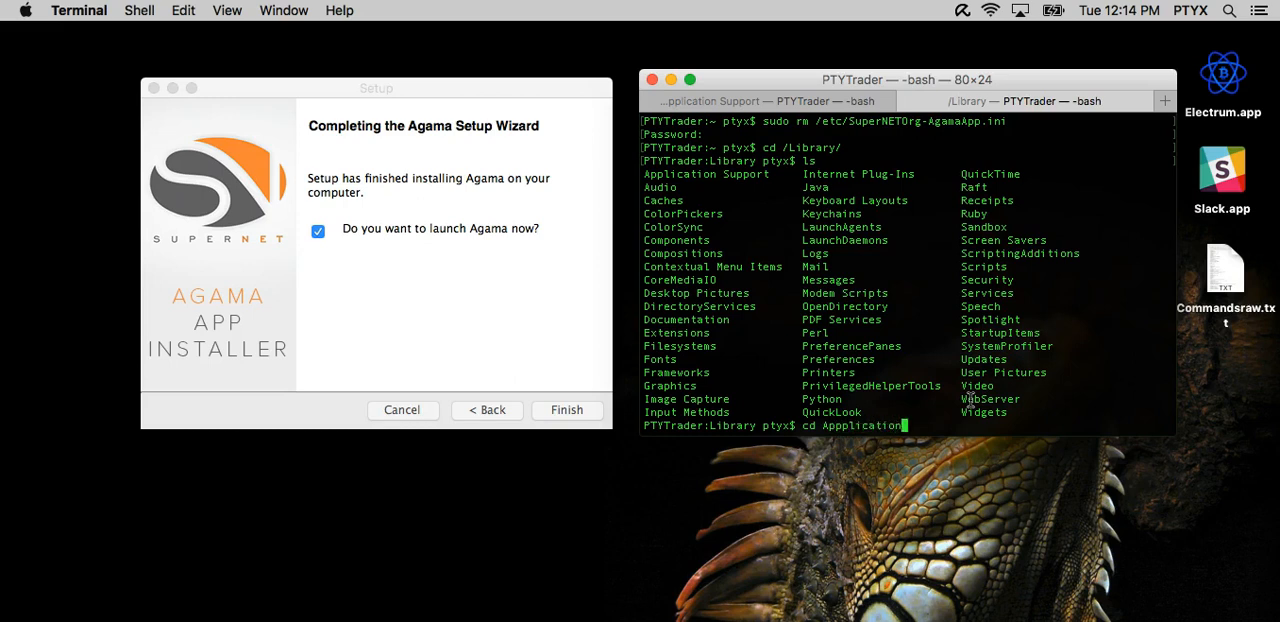
text(\ Suppr)
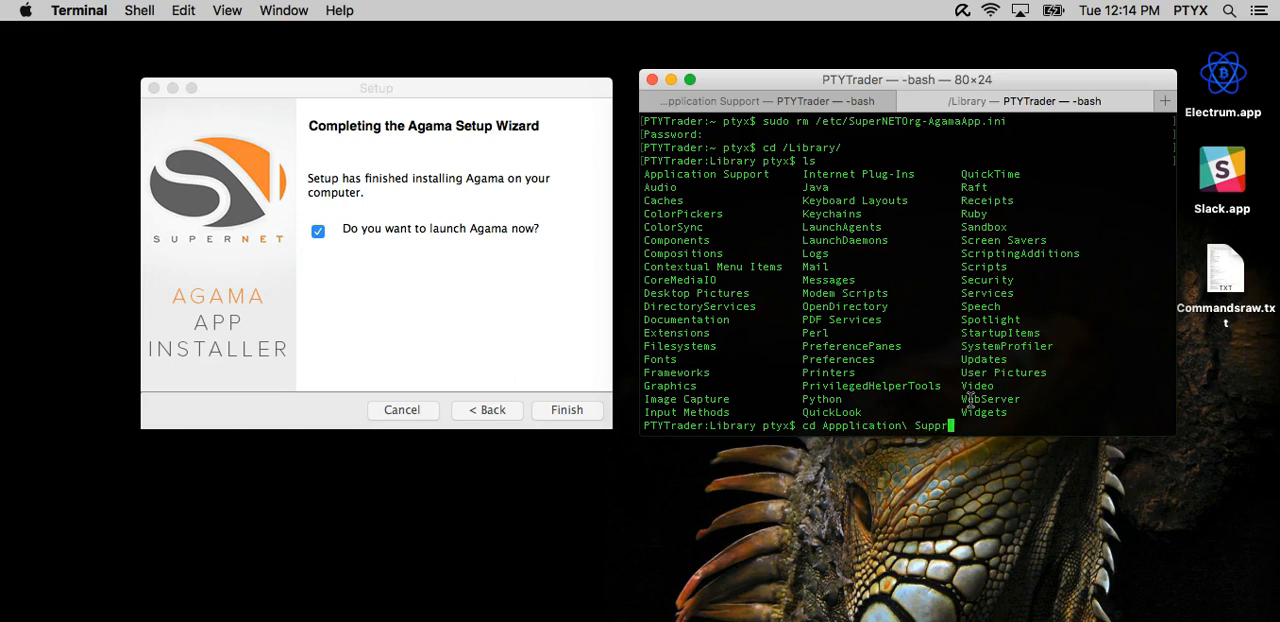
key(Return)
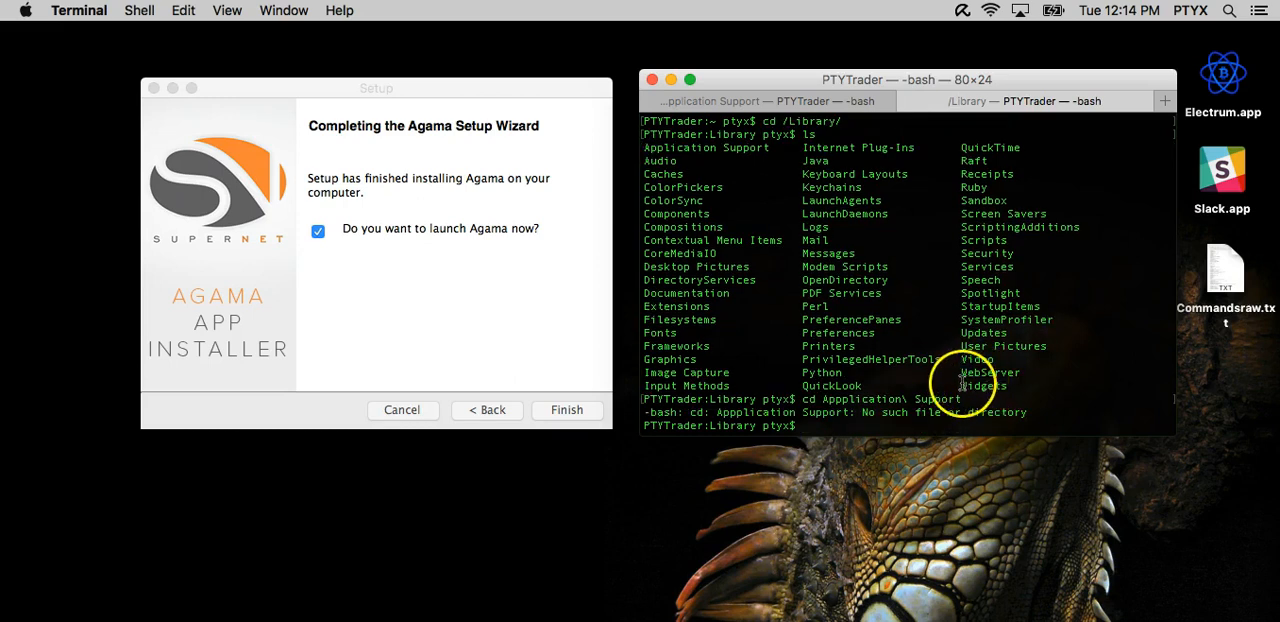
- Change into the Application Support folder using the Tab-completed 'cd Application\ S' command
text(cd App)
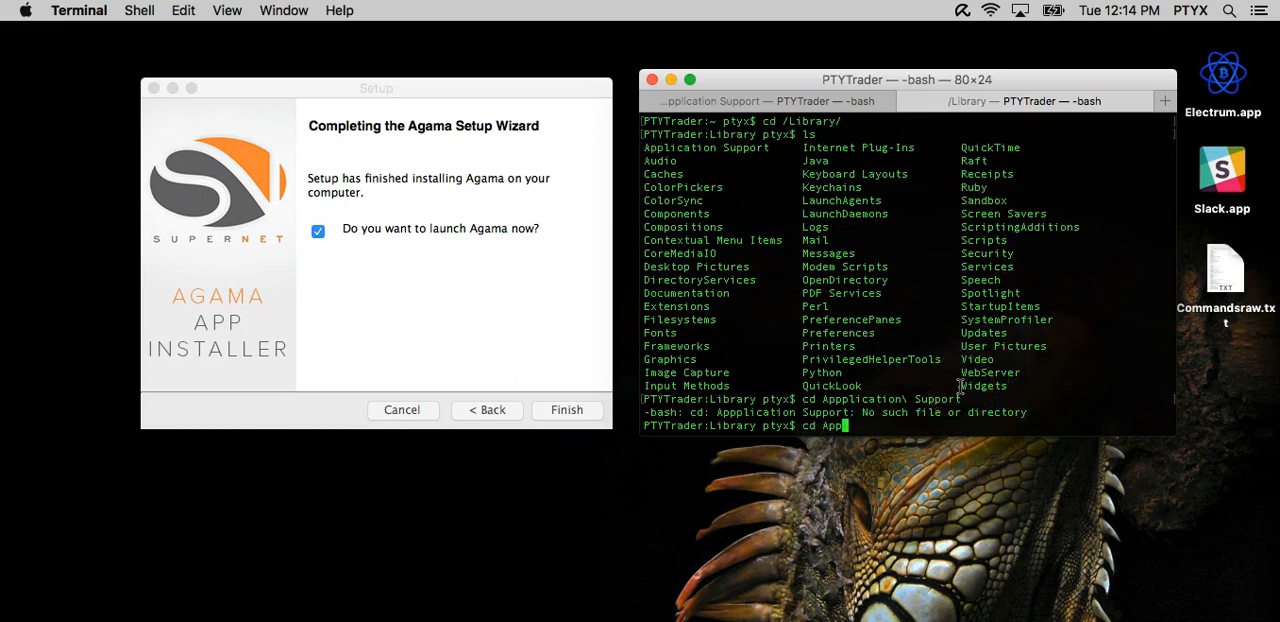
text(Application\ S)
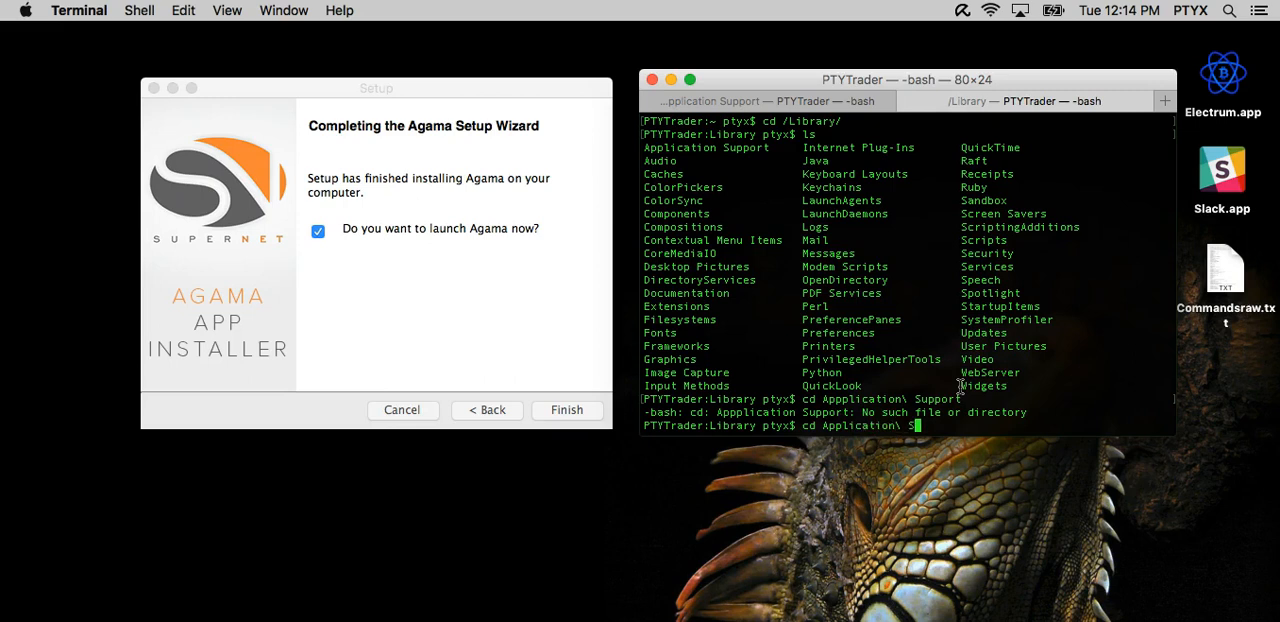
key(Return)
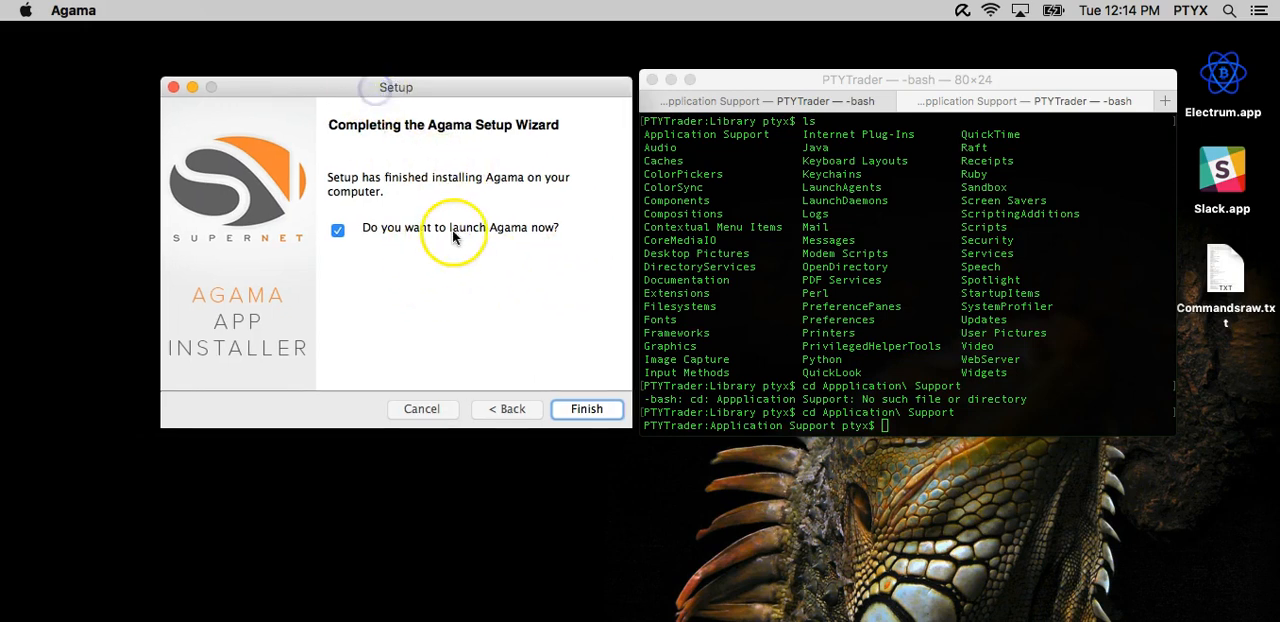
mouse_move(592, 382)
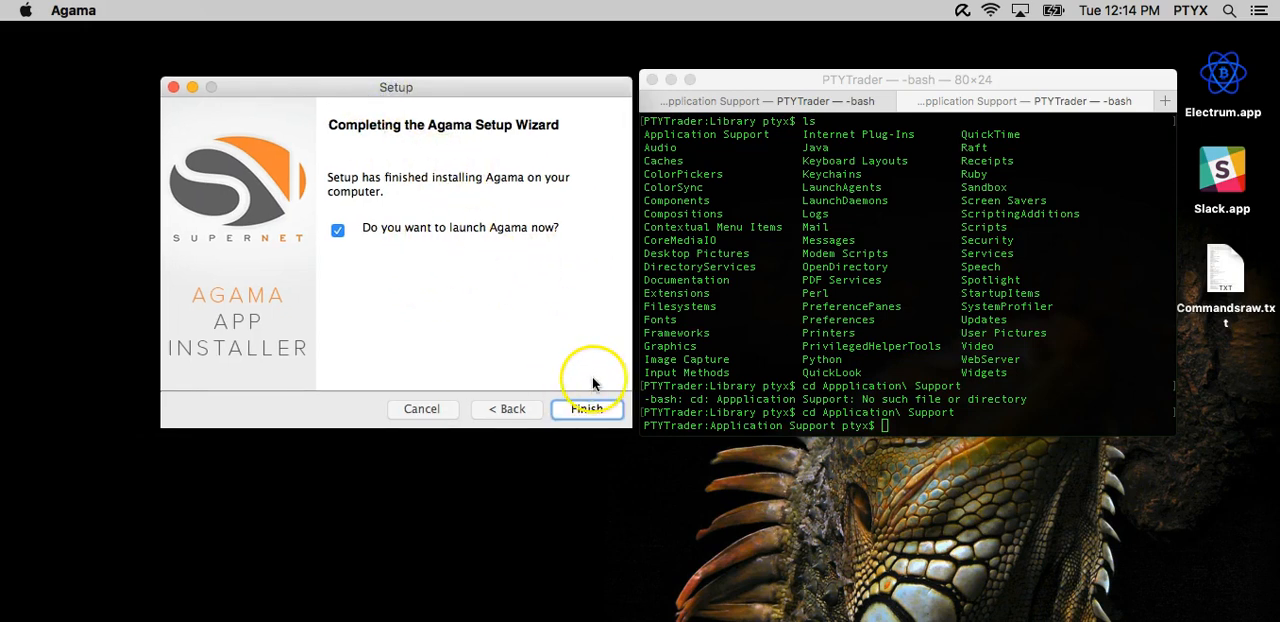
mouse_move(564, 378)
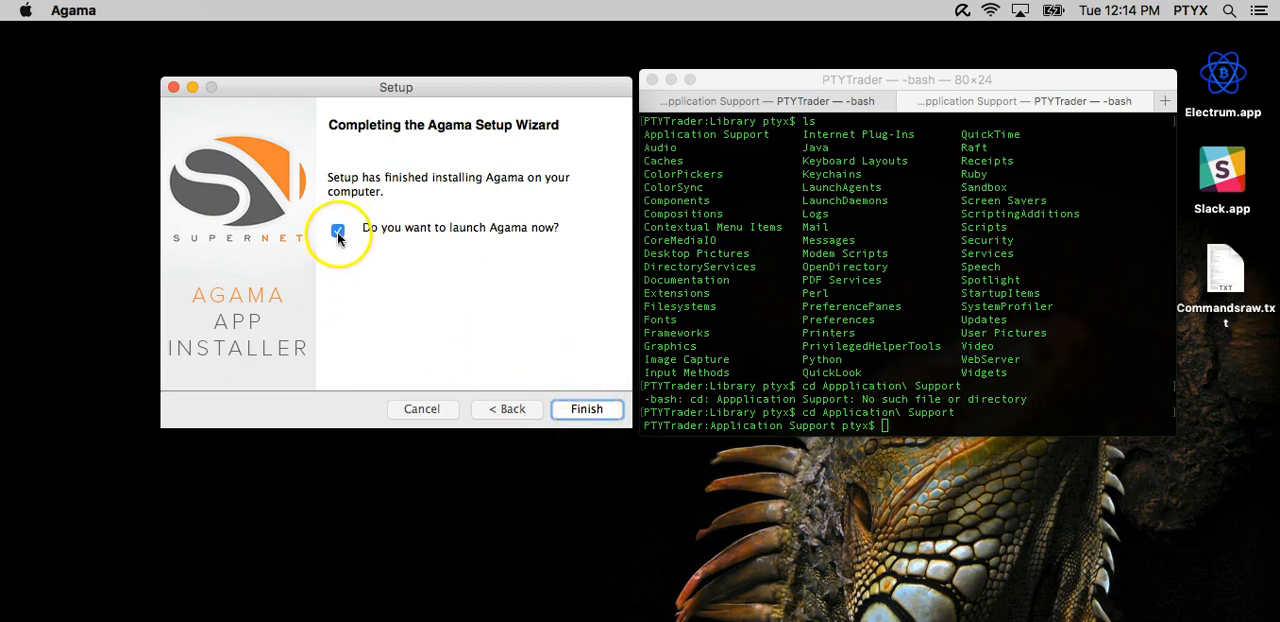
- Uncheck 'Do you want to launch Agama now?' and finish the Agama Setup wizard
click(338, 230)
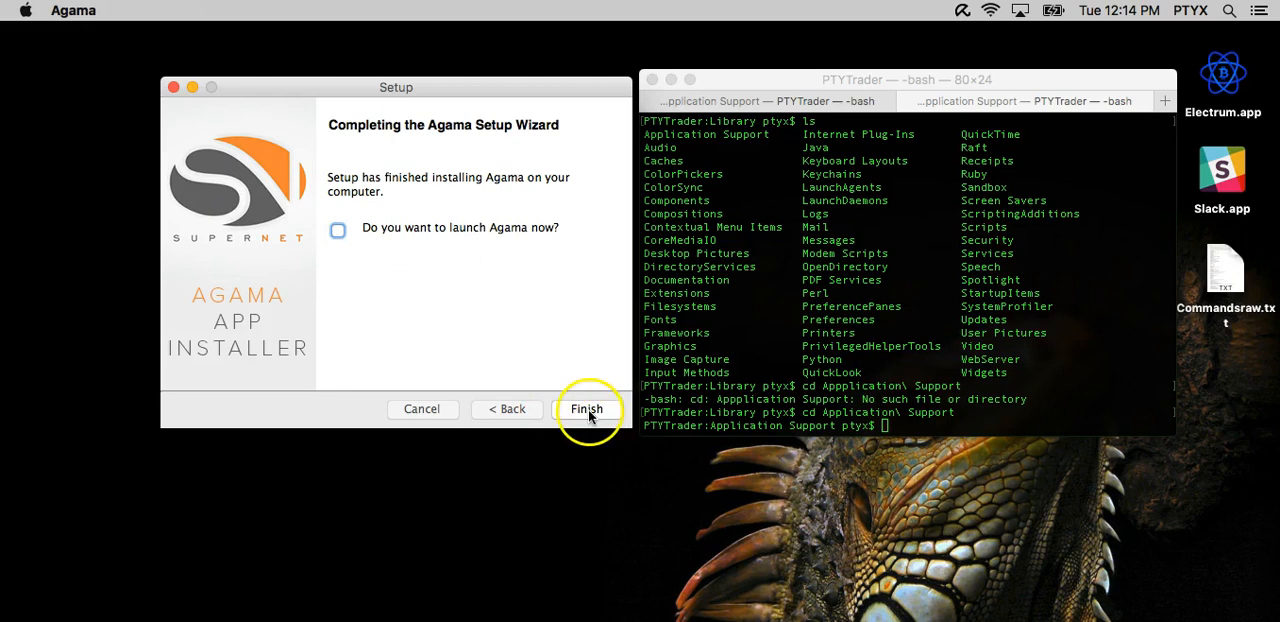
click(588, 408)
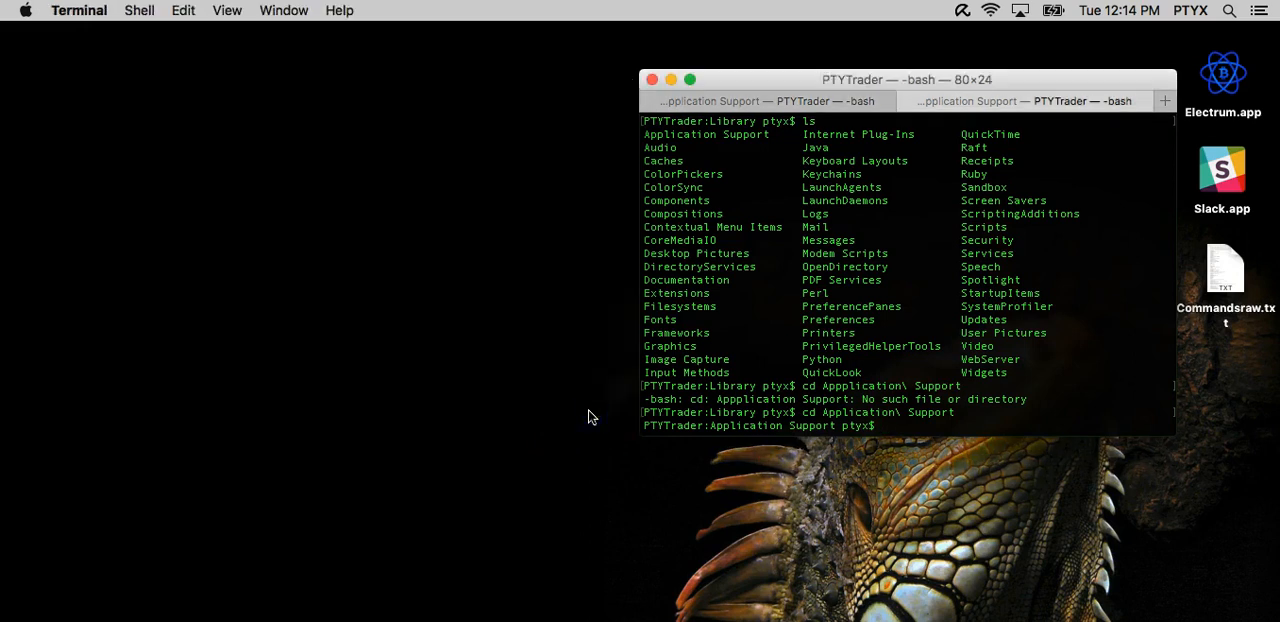
mouse_move(384, 560)
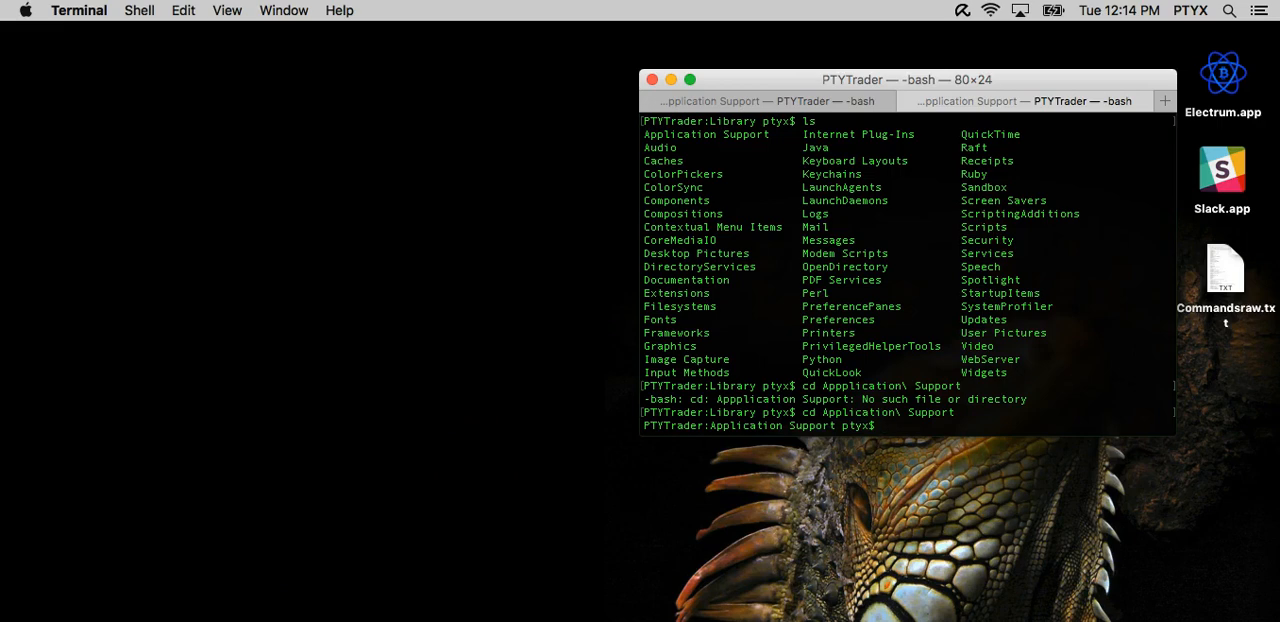
- List the Application Support contents in Terminal and return to the home folder
click(380, 80)
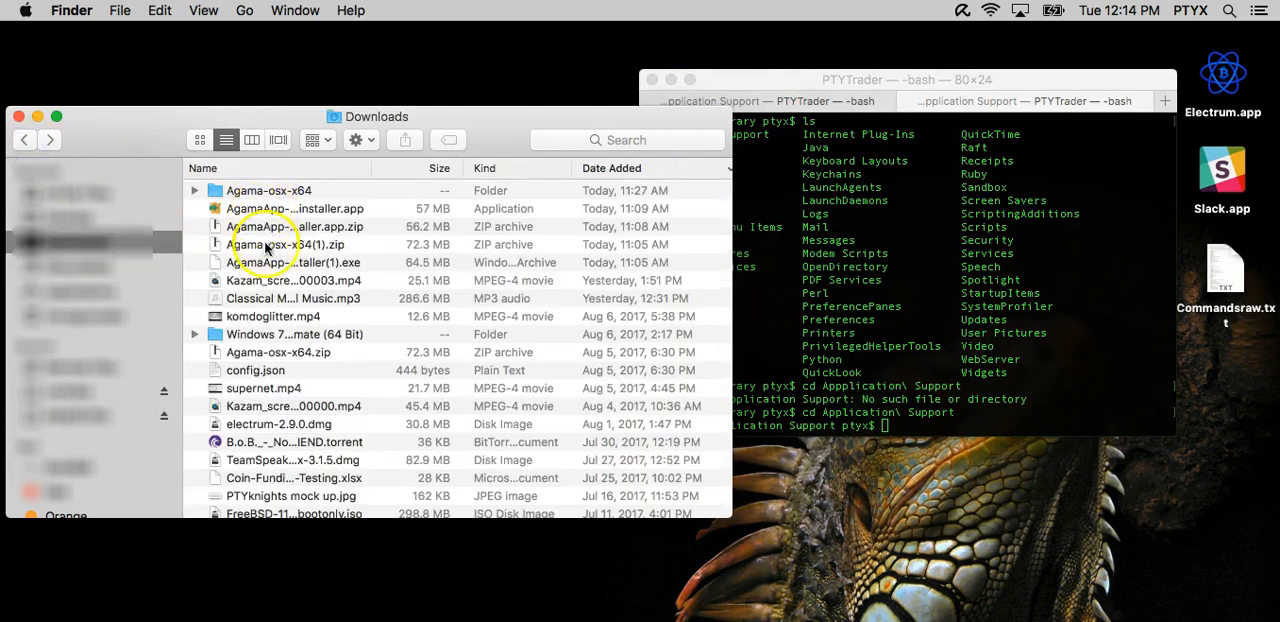
click(256, 370)
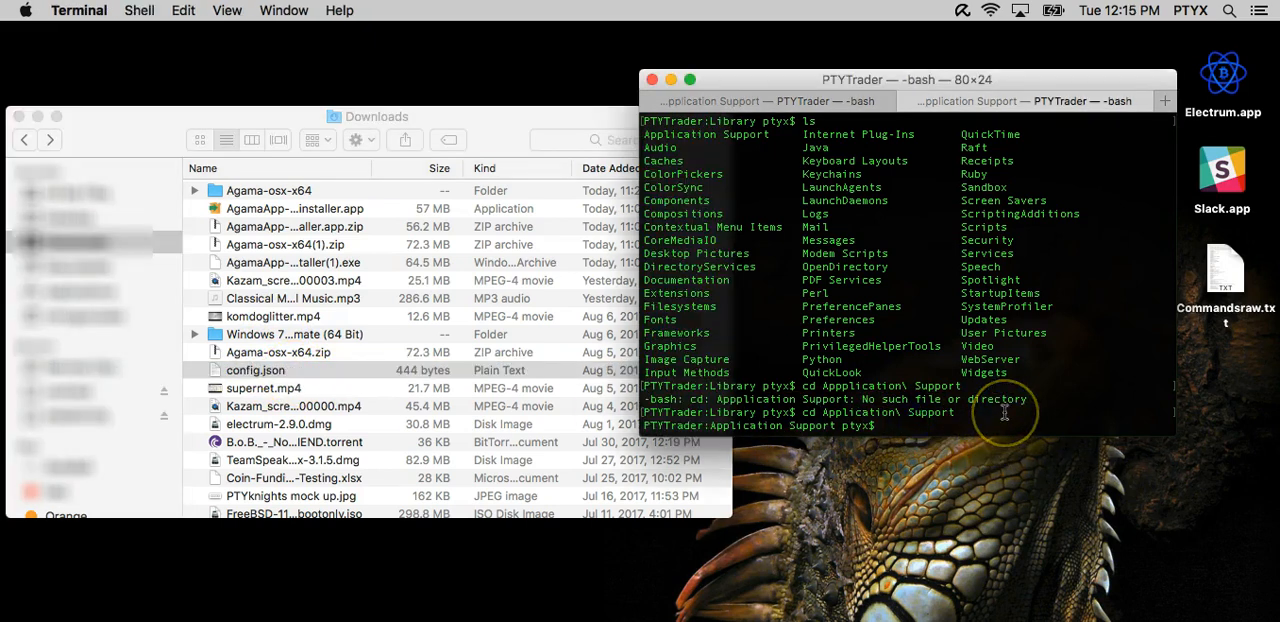
key(Return)
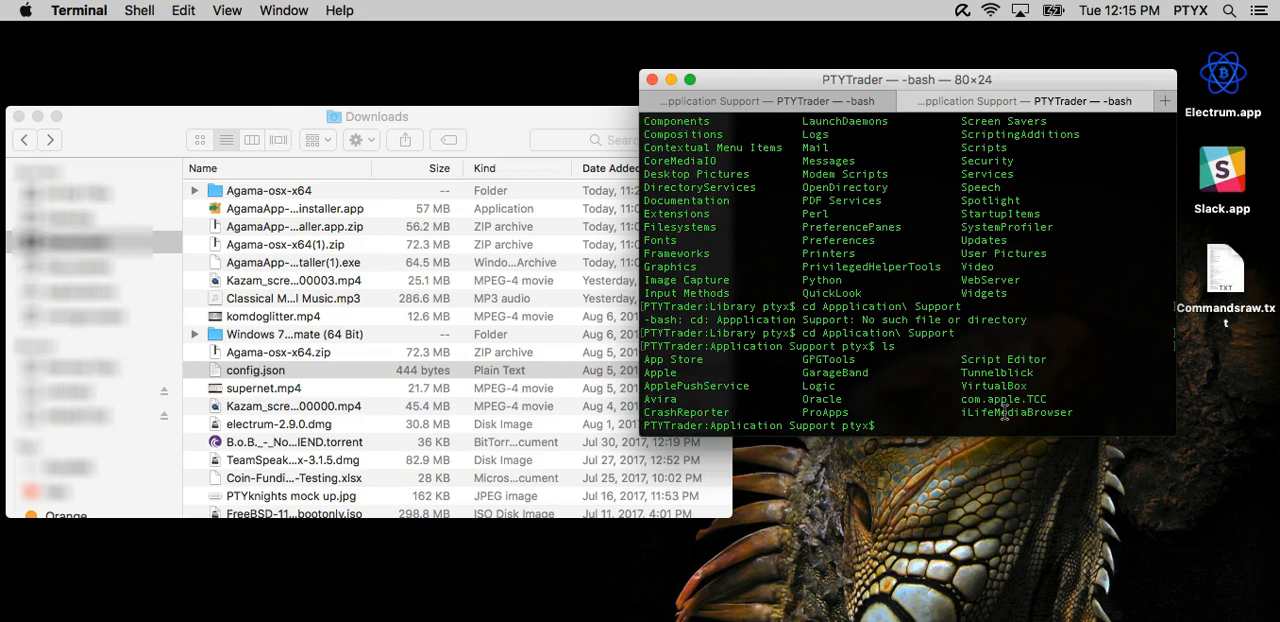
text(cd)
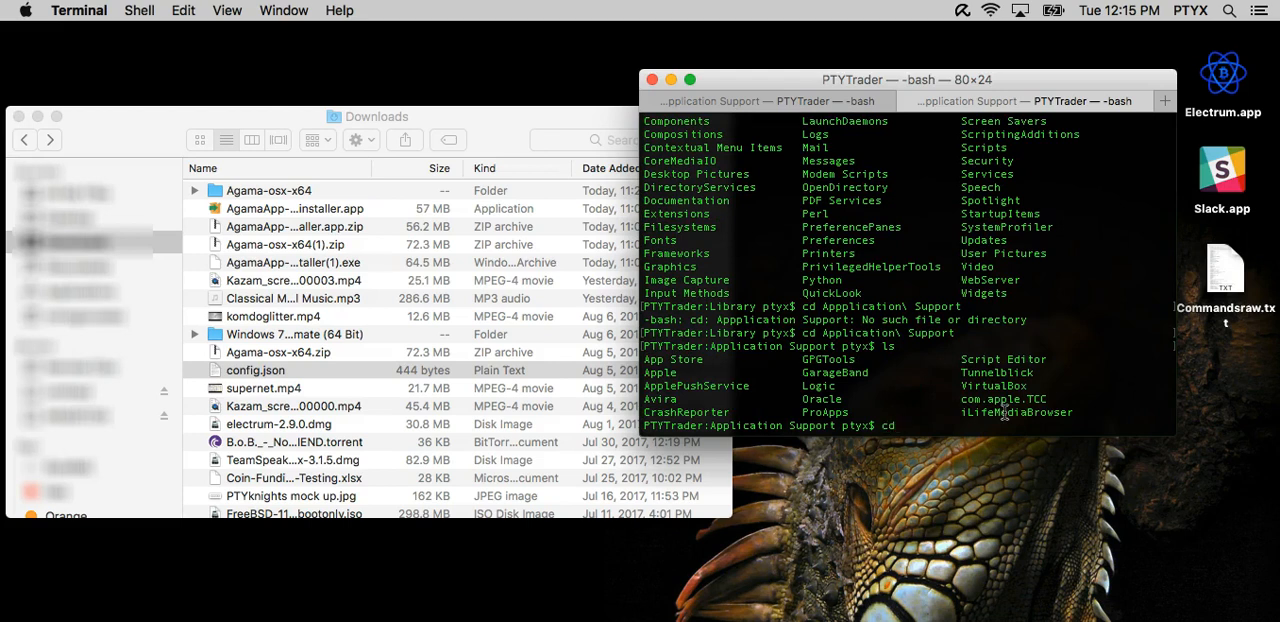
key(Return)
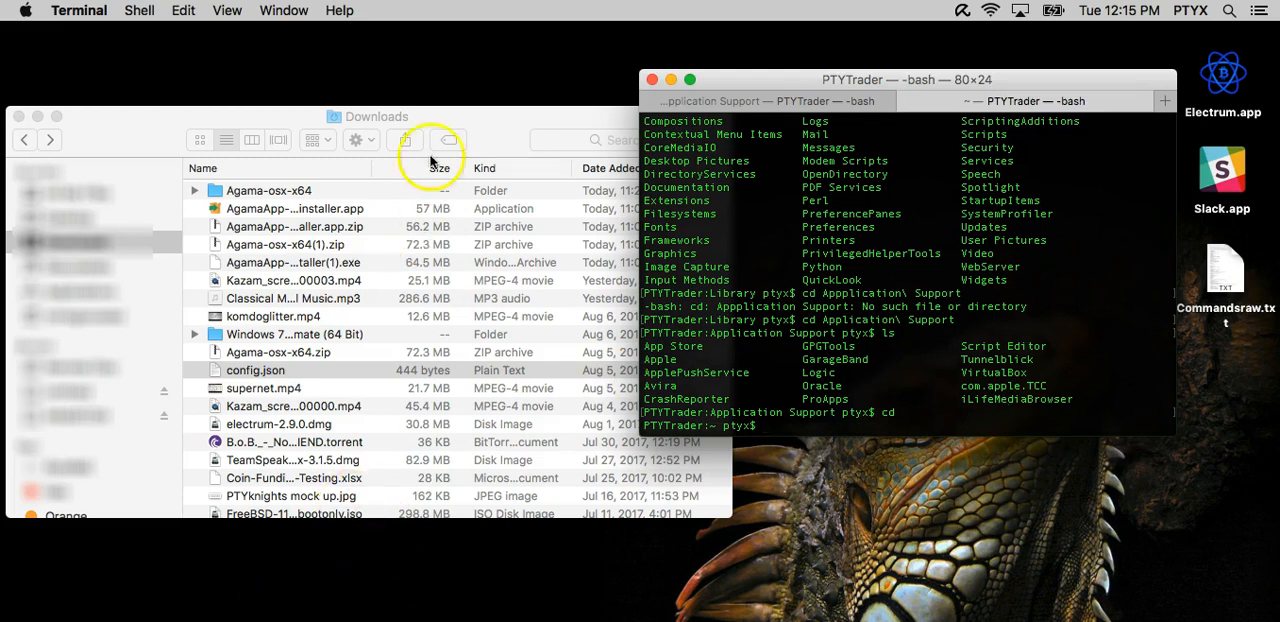
- Paste and run the ditto command copying ~/Downloads/config.json into Application Support/iguana
click(290, 370)
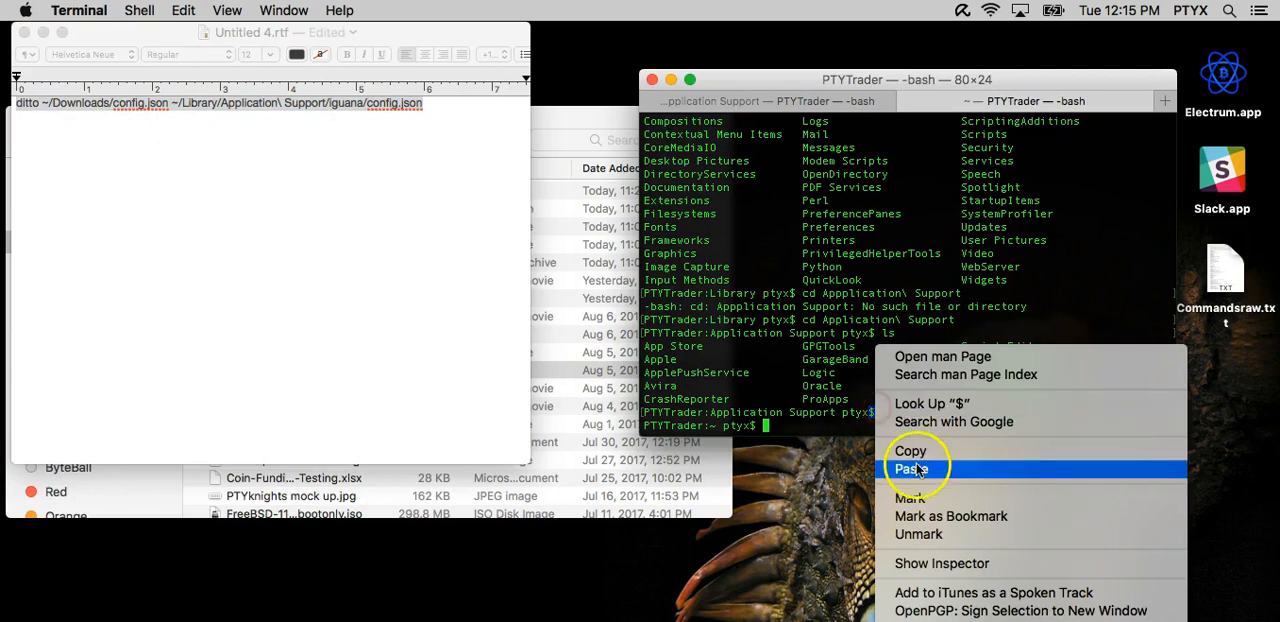
click(912, 468)
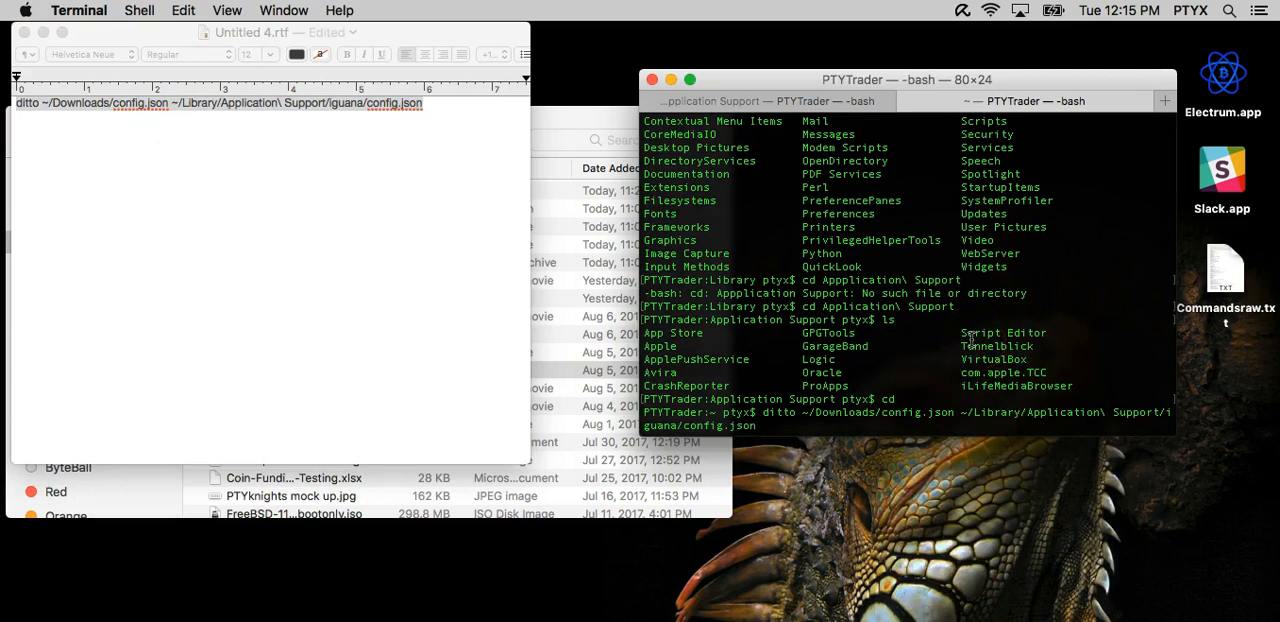
key(Return)
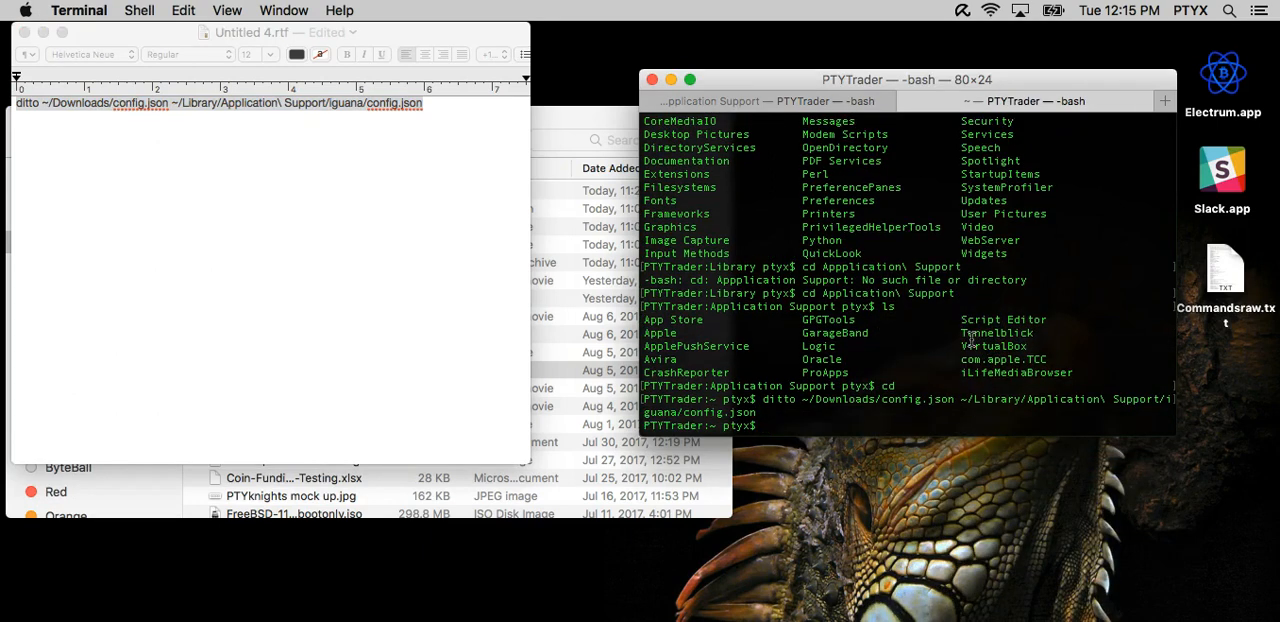
mouse_move(24, 32)
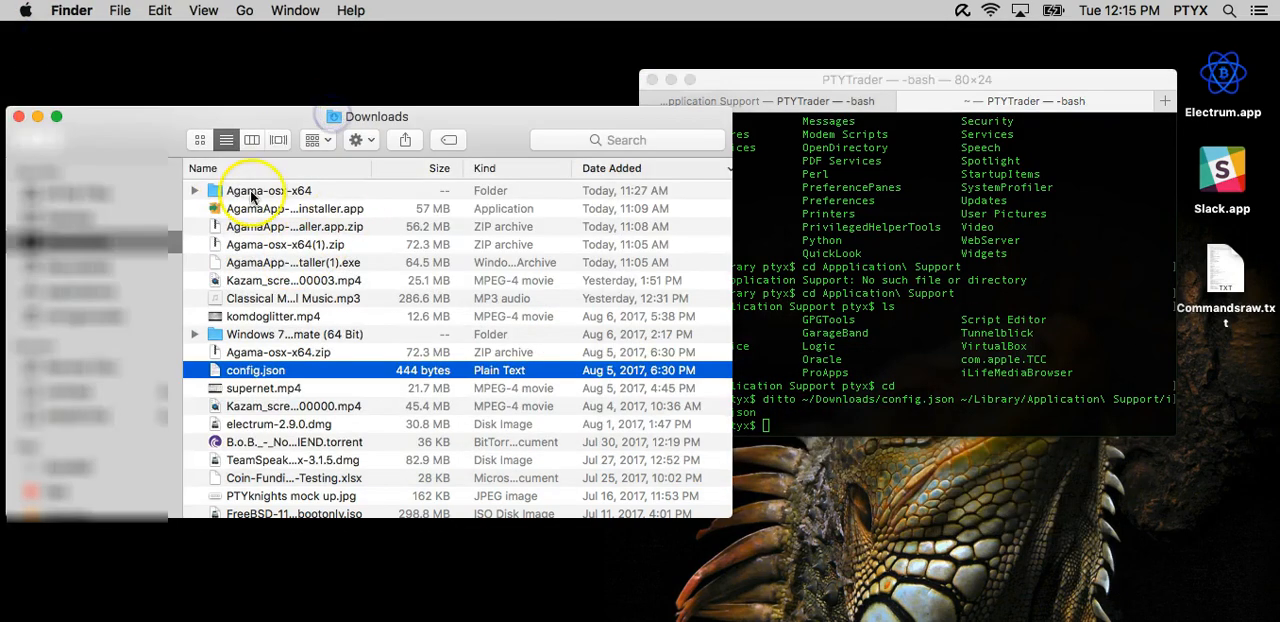
- Launch Agama.app from the Agama-osx-x64 folder in Finder
double_click(268, 190)
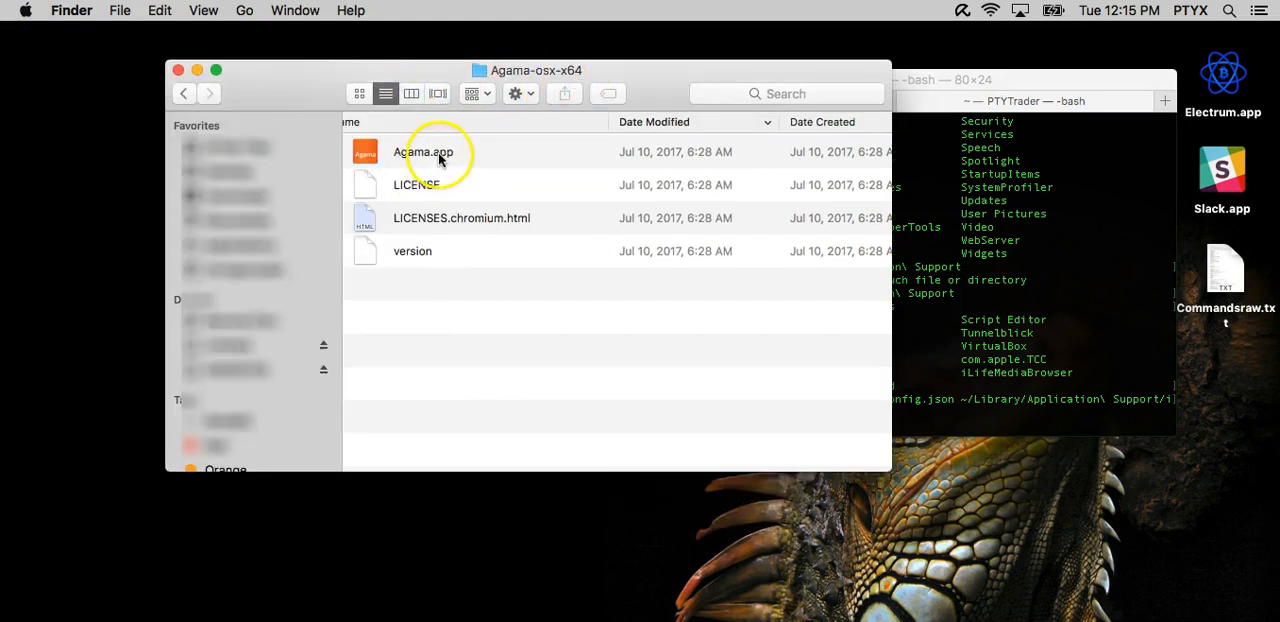
click(422, 152)
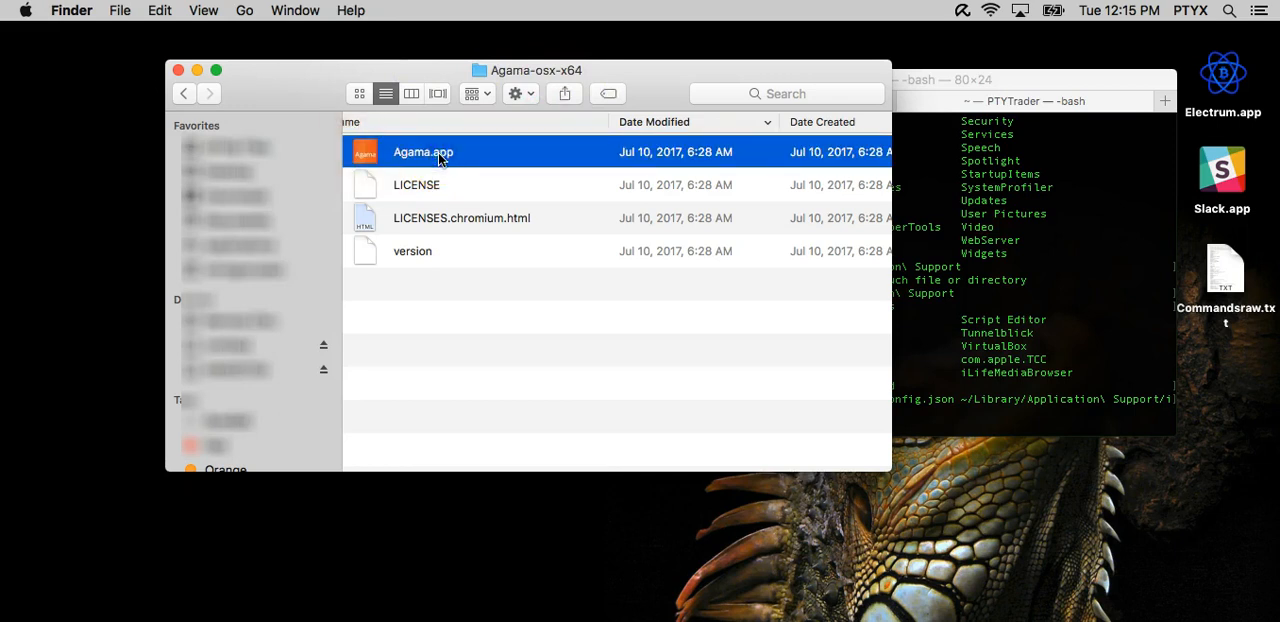
double_click(422, 152)
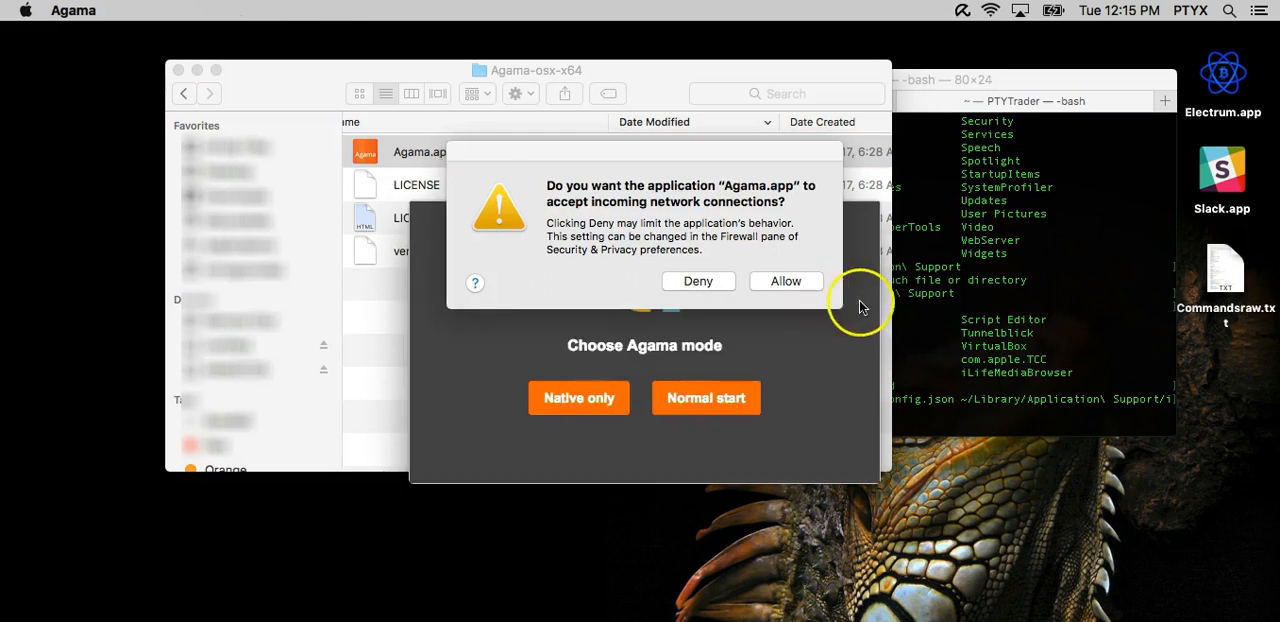
- Allow Agama's incoming network connections, put away the Finder window, and choose Normal start
click(784, 280)
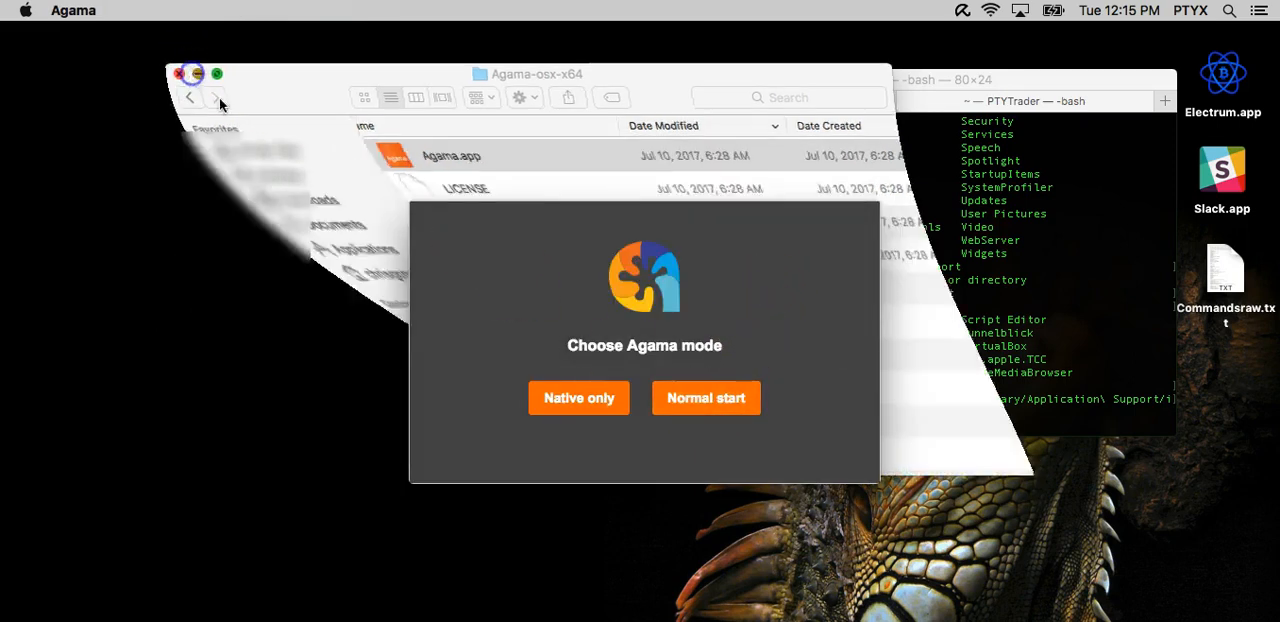
click(704, 396)
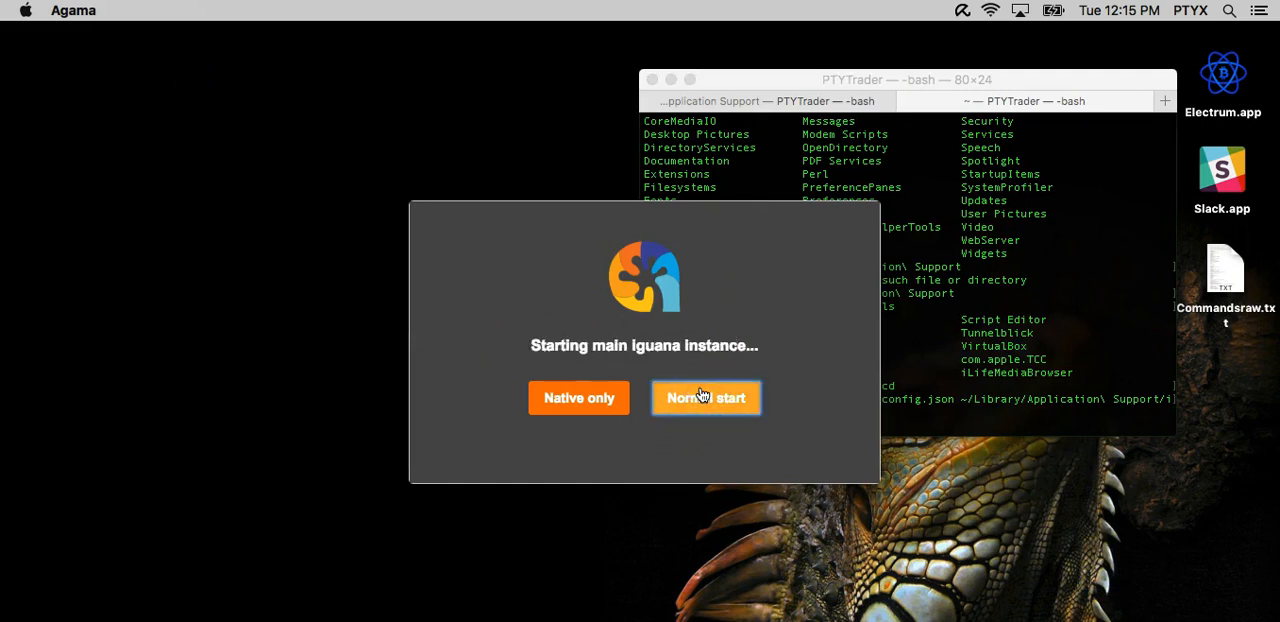
click(706, 396)
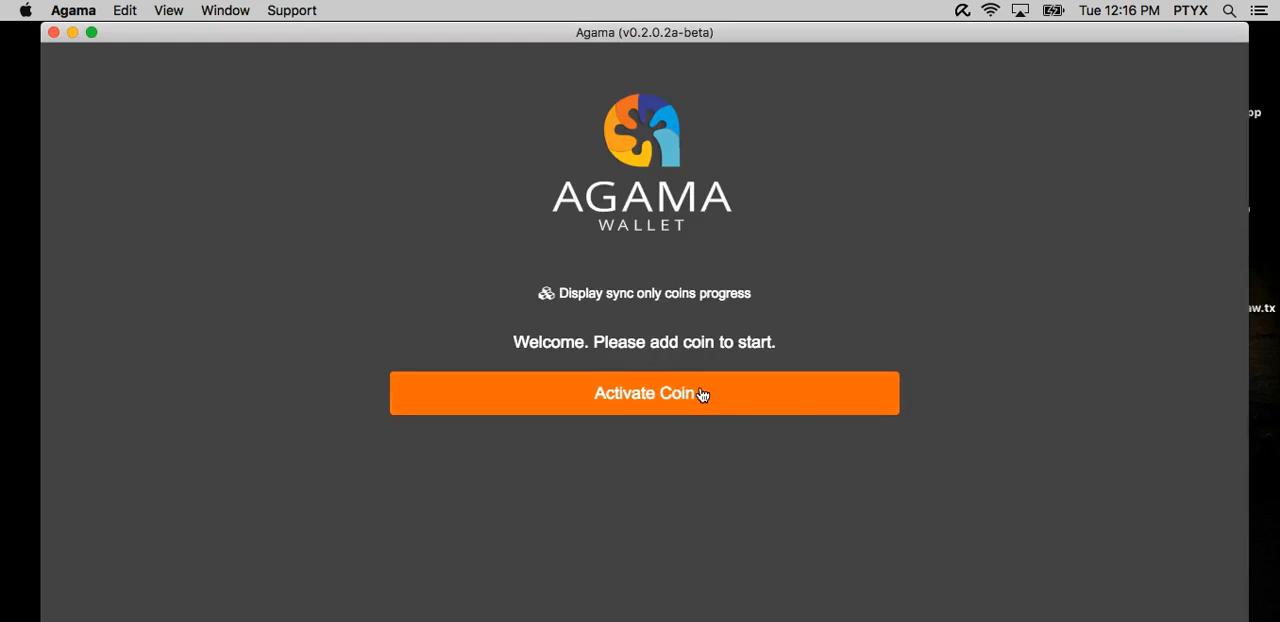
- Activate the Komodo (KMD) coin from the Add Coin dropdown
click(644, 392)
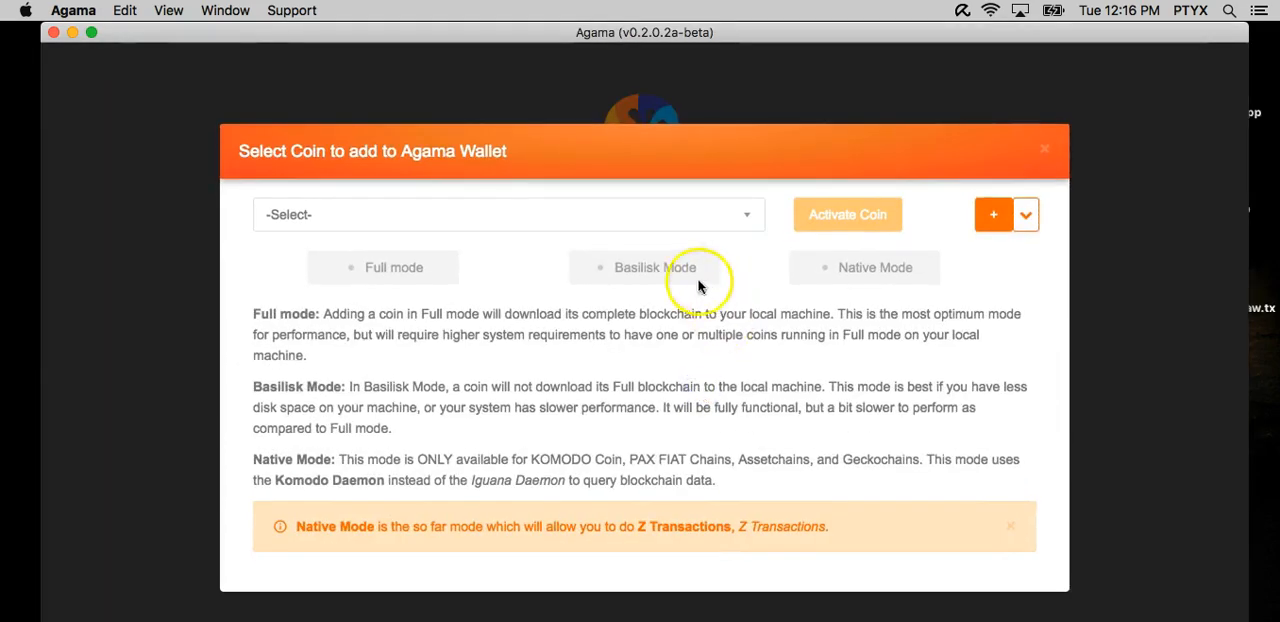
click(508, 214)
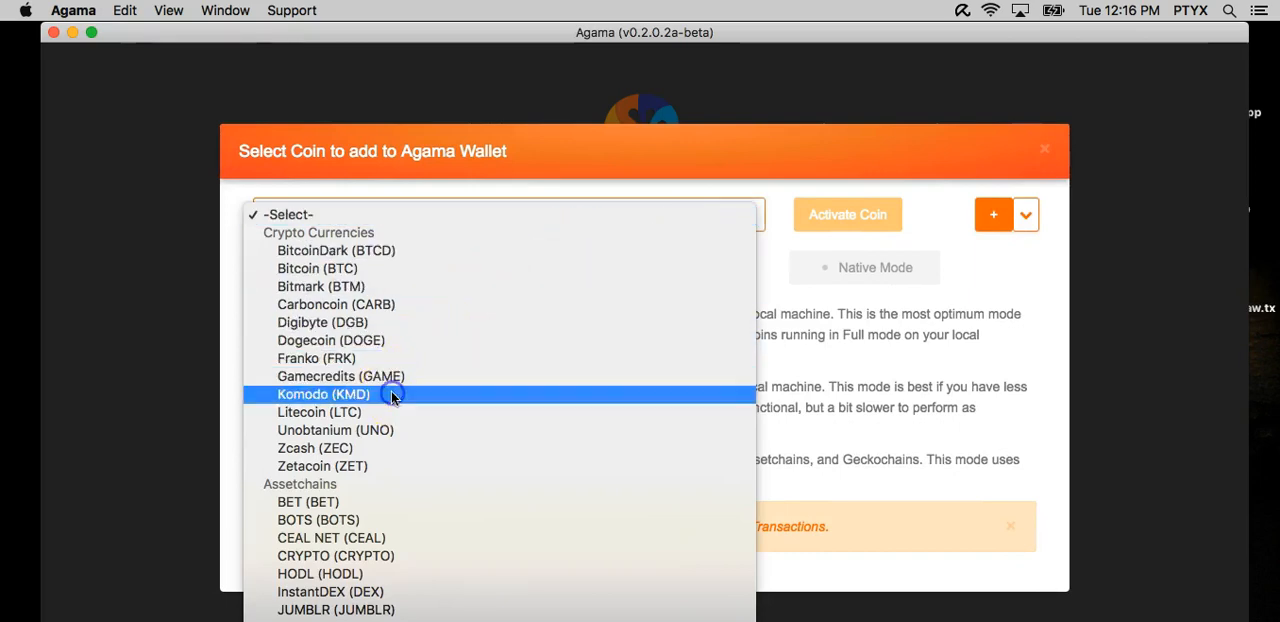
click(1044, 150)
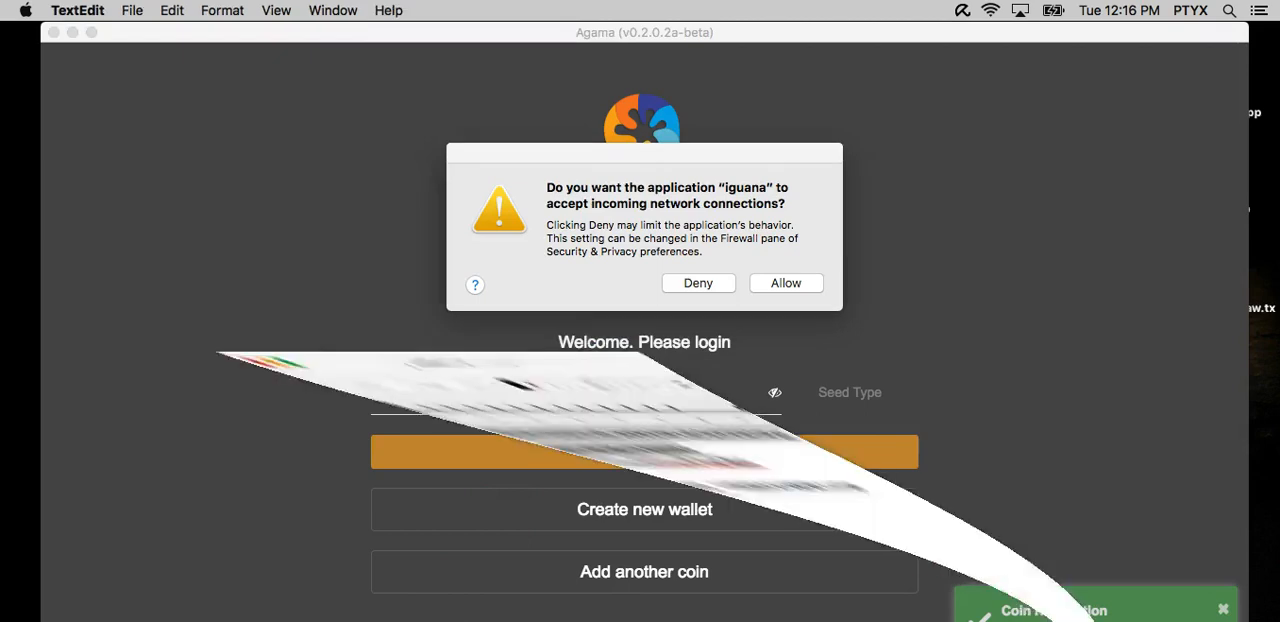
- Copy the saved seed phrase from TextEdit for the wallet login
right_click(150, 316)
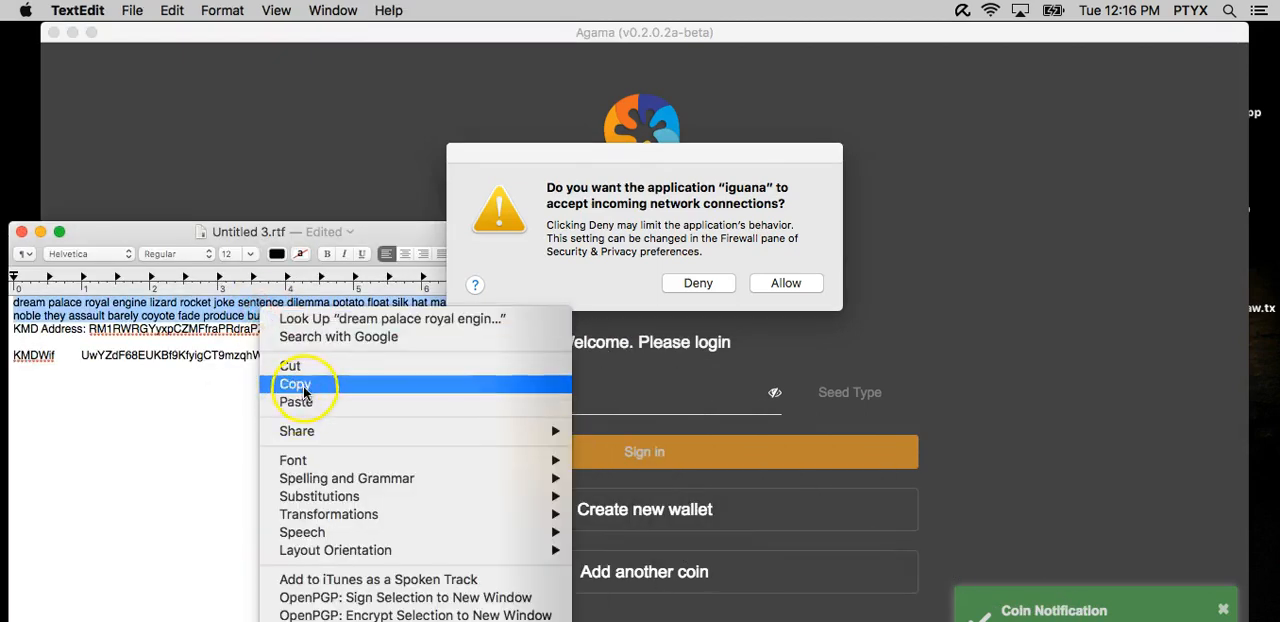
click(294, 384)
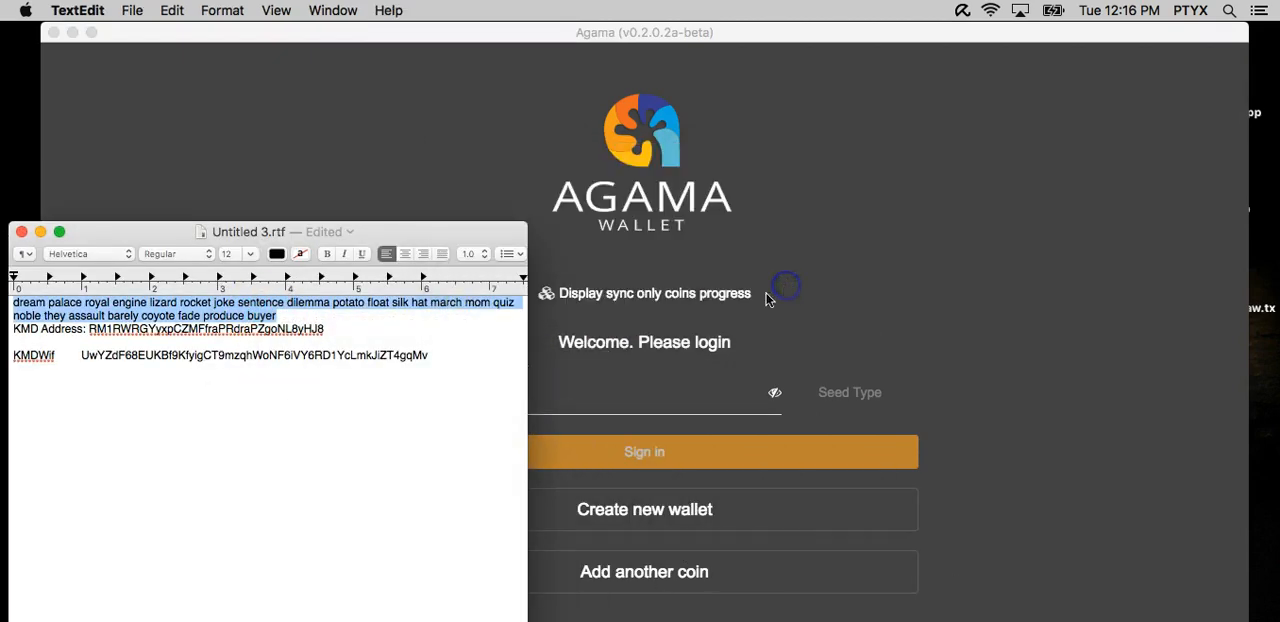
right_click(500, 398)
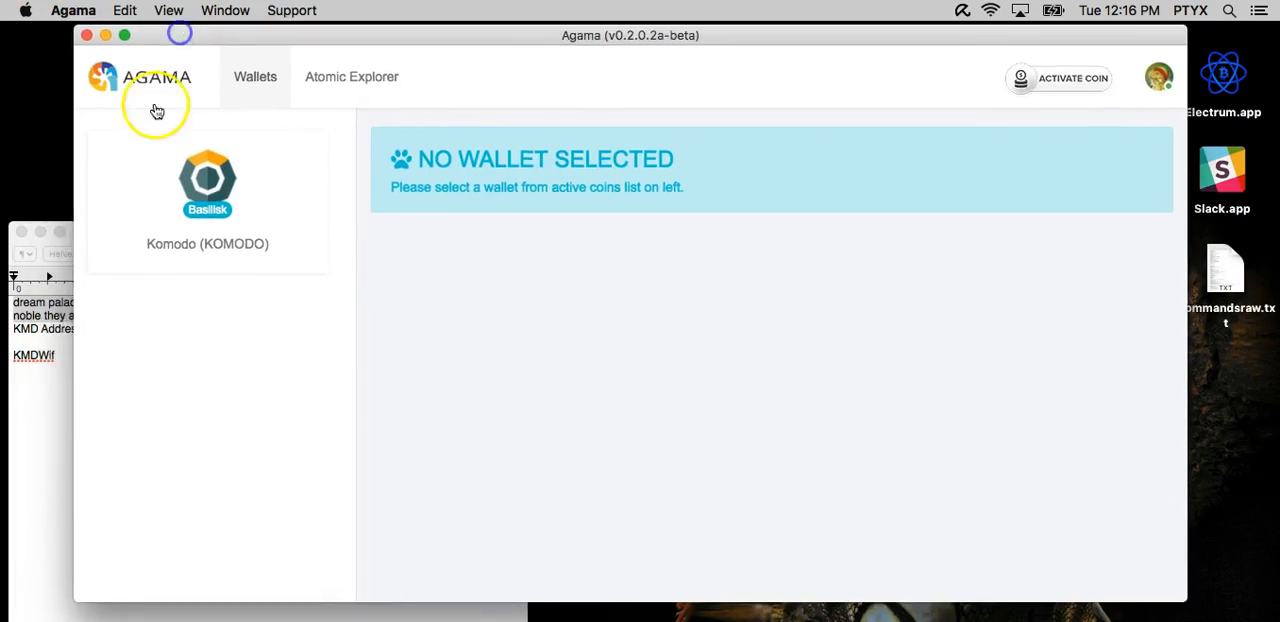
- Open the Komodo wallet dashboard showing its KMD address and 0.9999 KMD balance
click(208, 200)
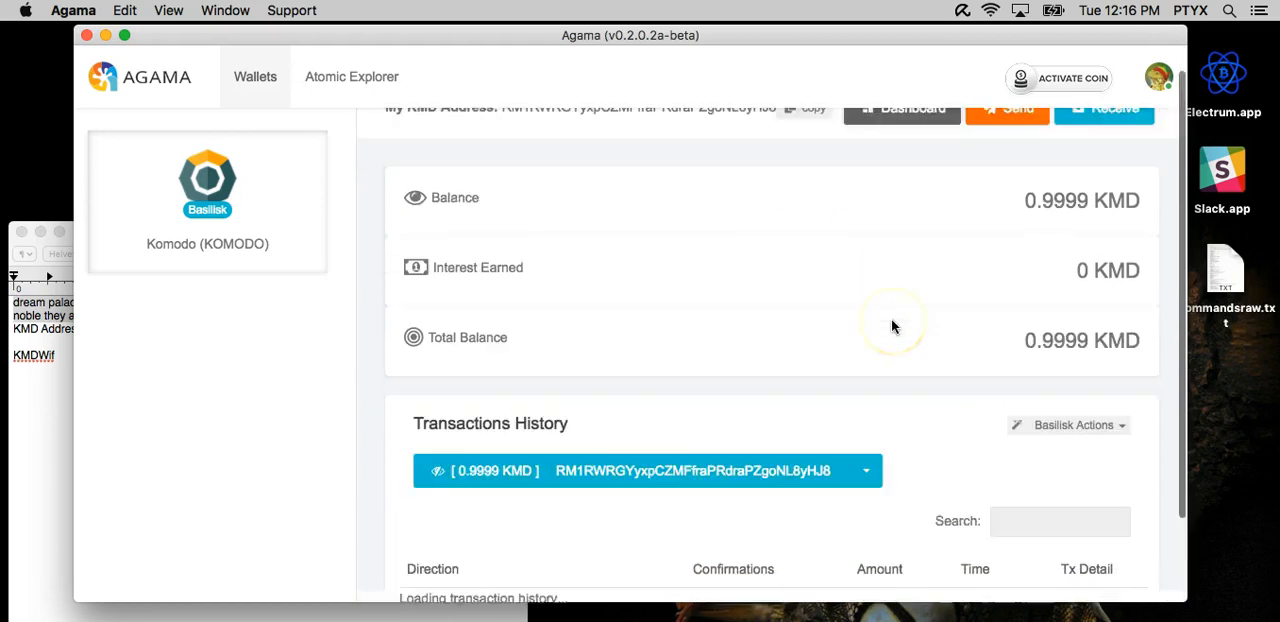
scroll(up, 3)
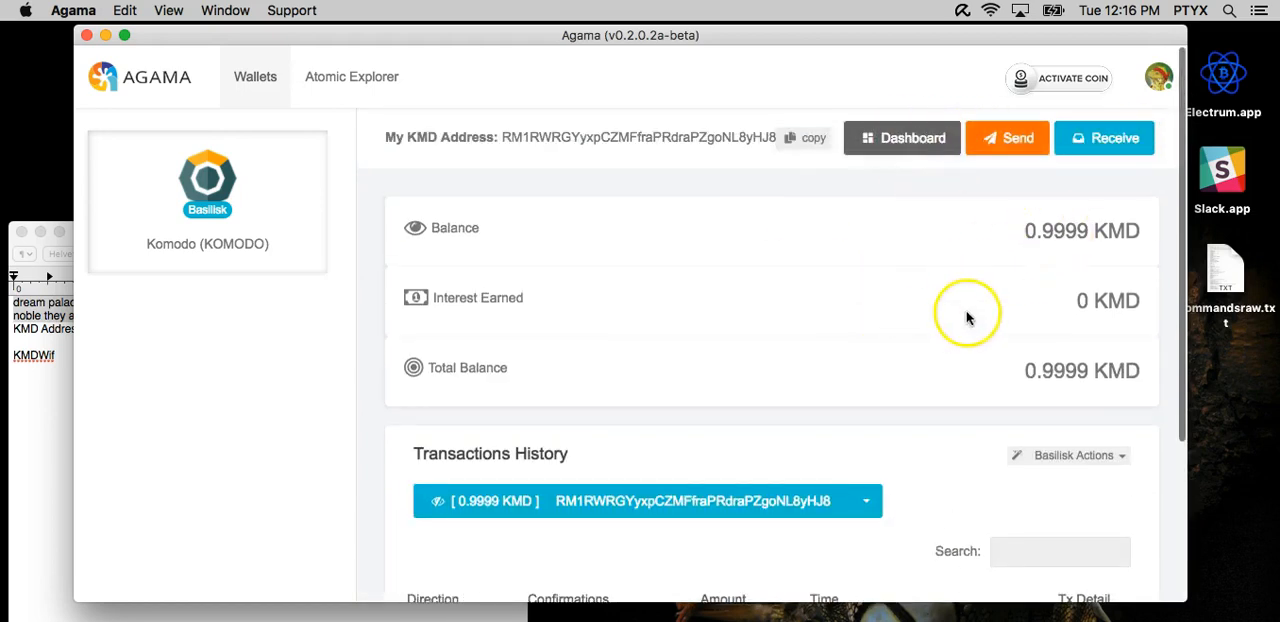
scroll(down, 3)
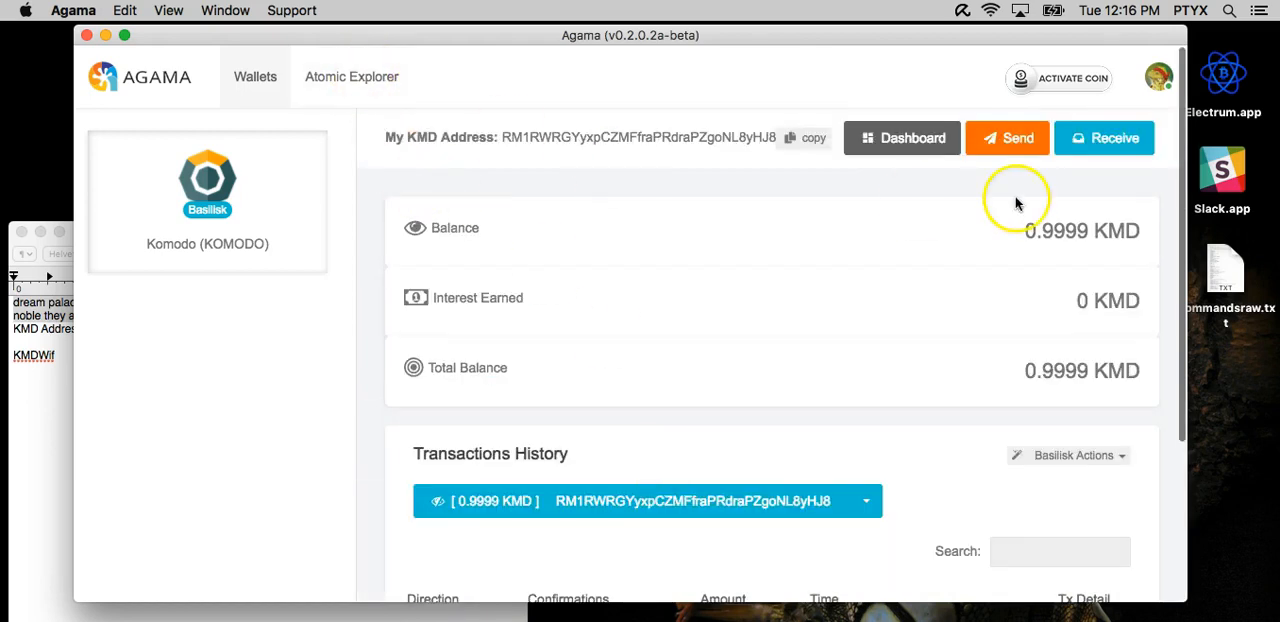
mouse_move(1008, 138)
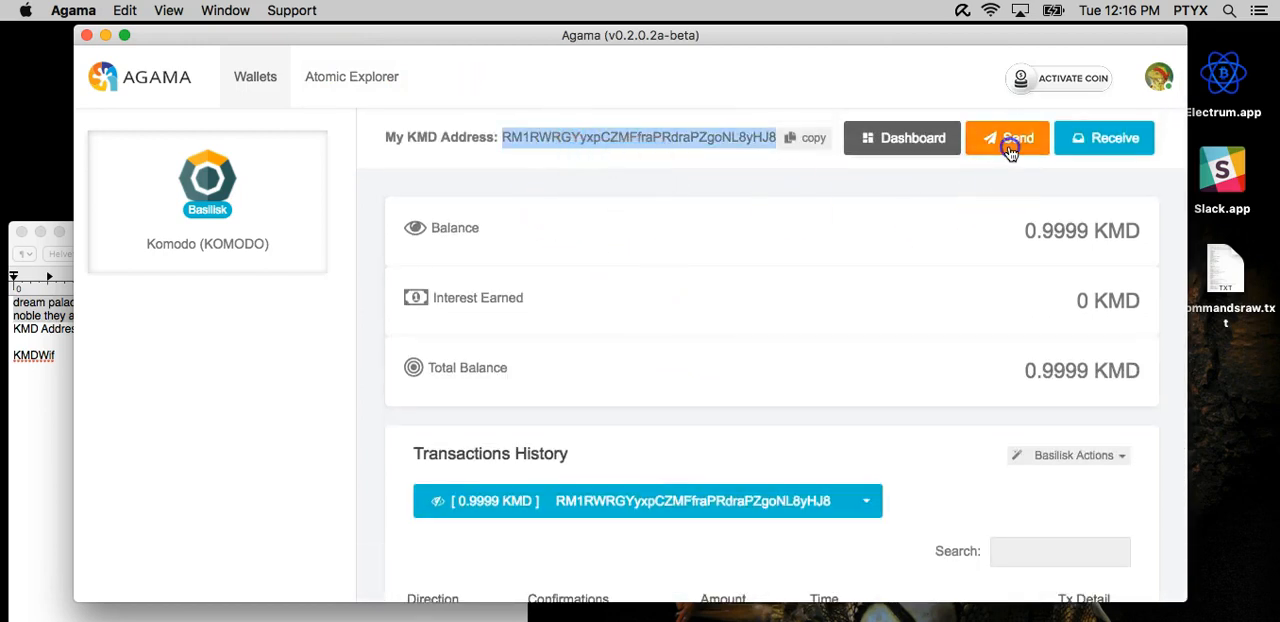
click(1008, 138)
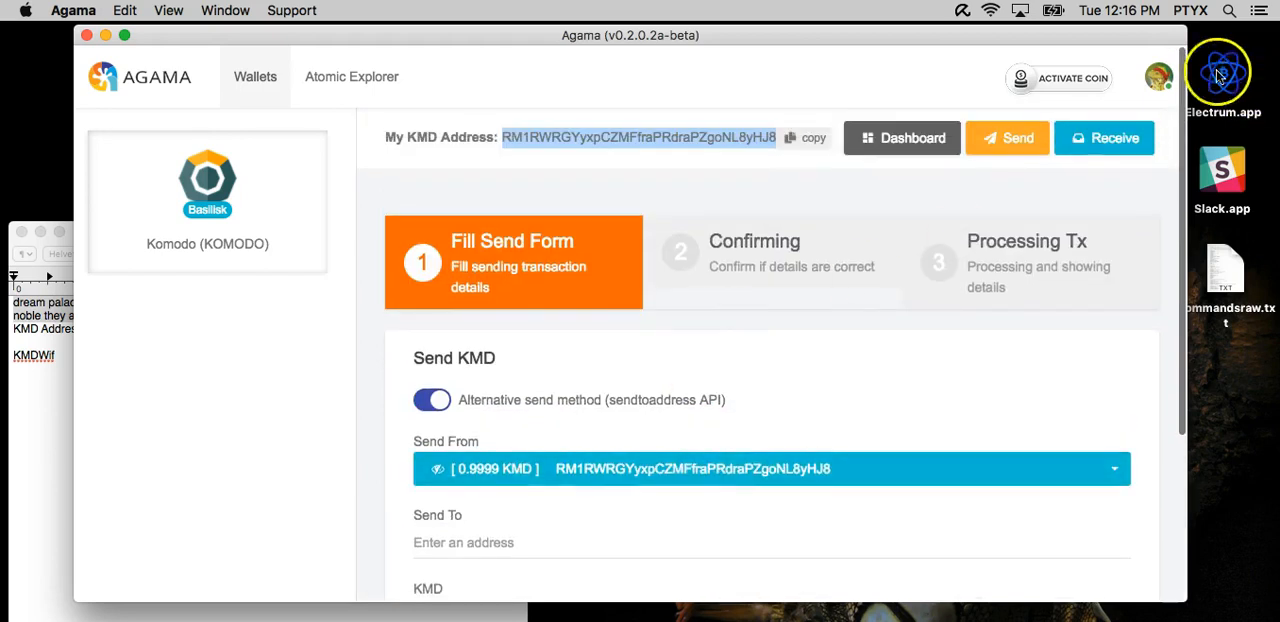
scroll(down, 3)
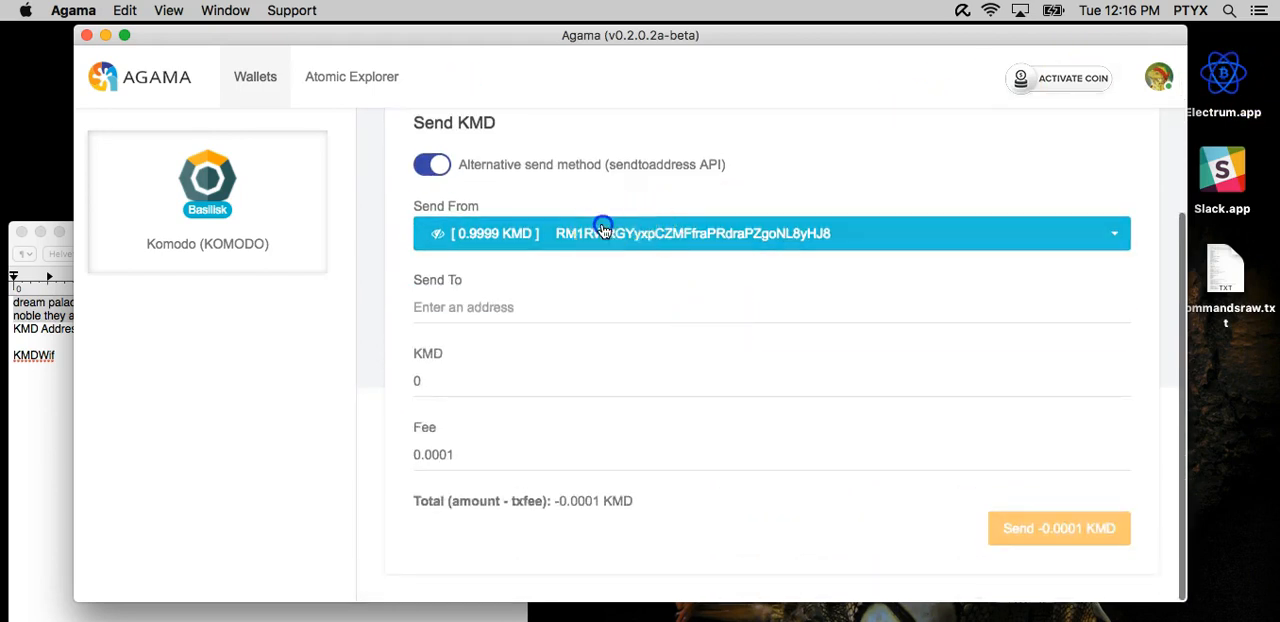
mouse_move(560, 316)
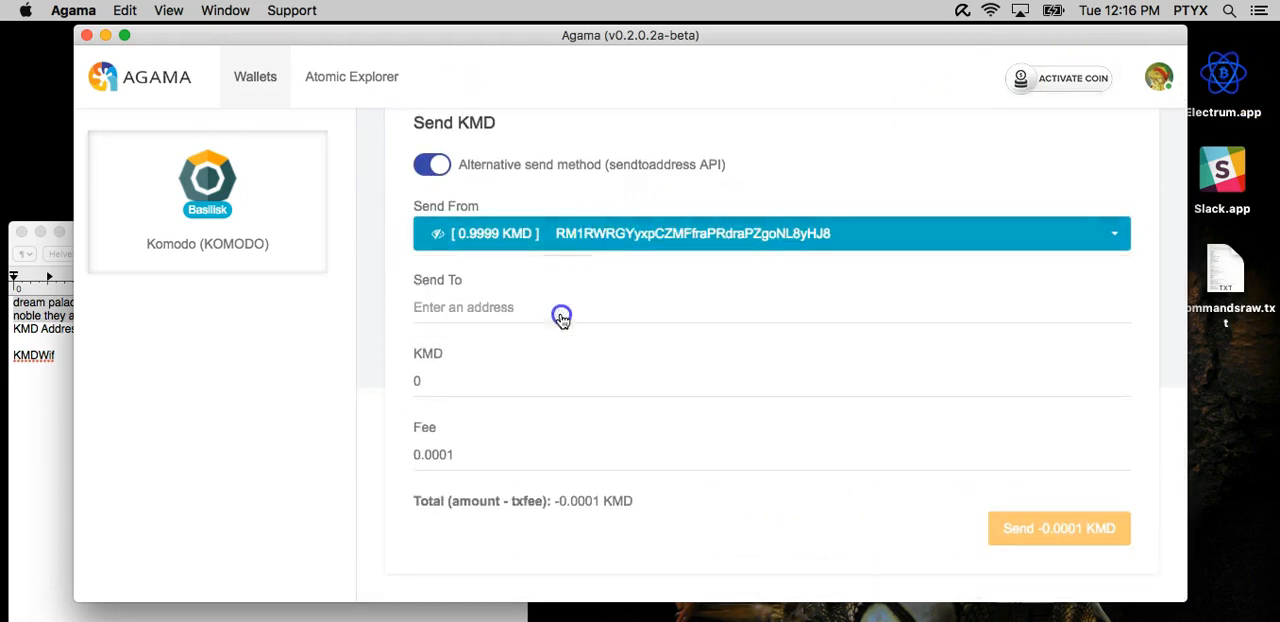
click(464, 308)
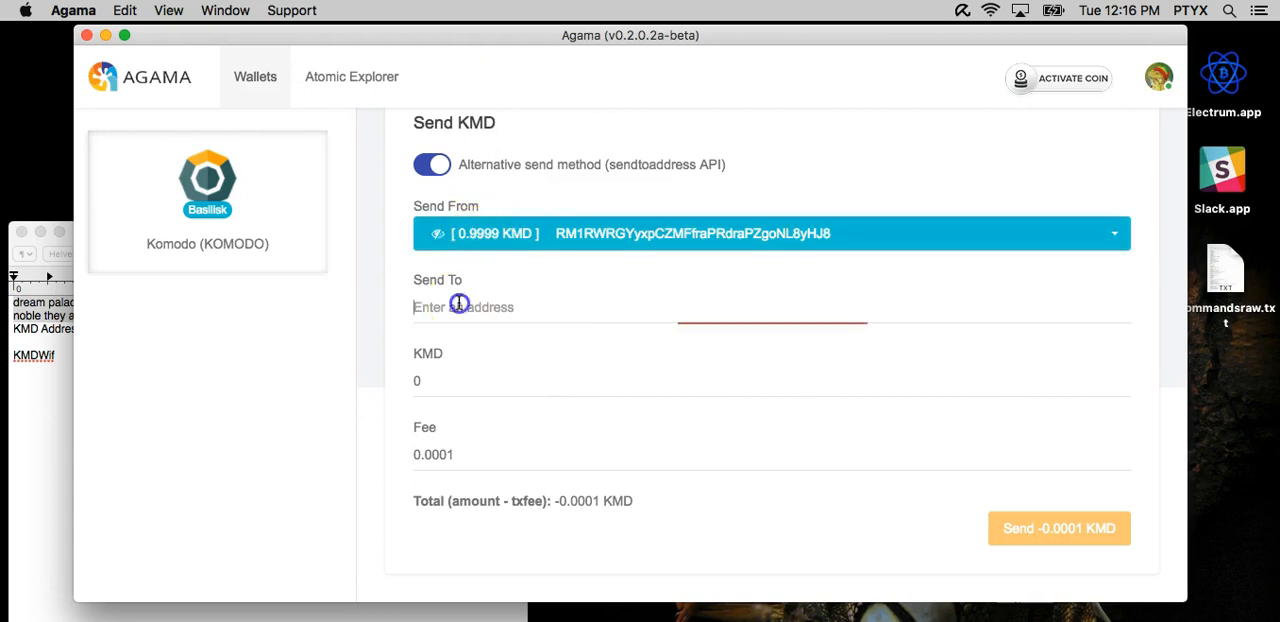
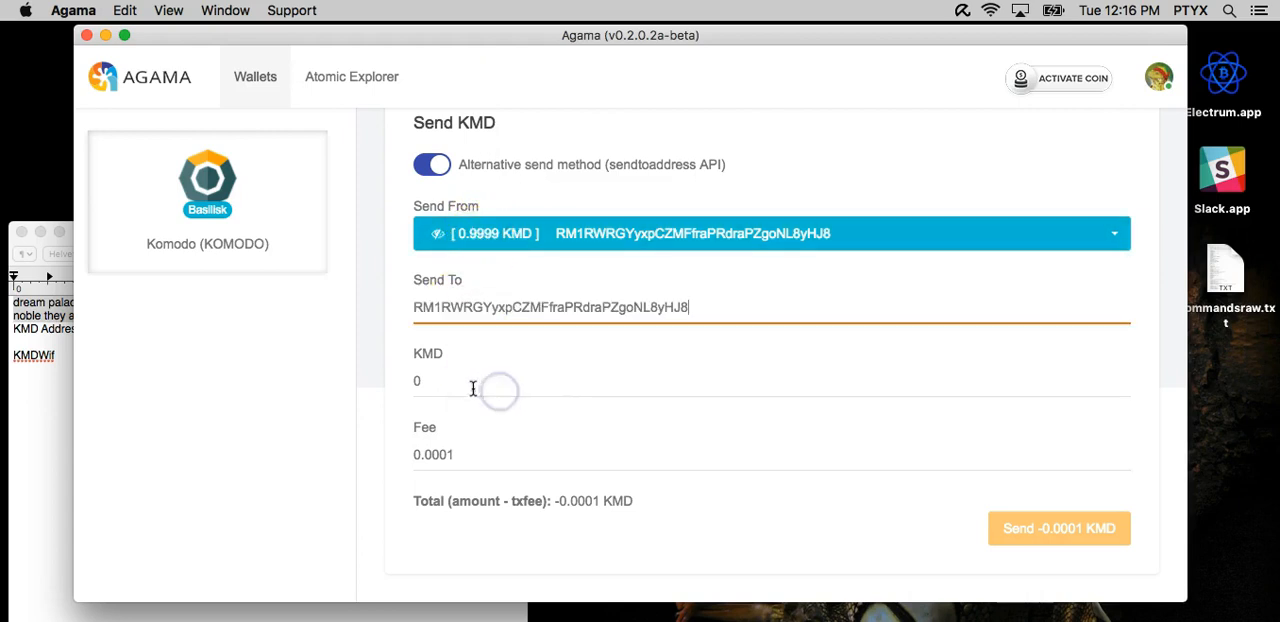
click(504, 380)
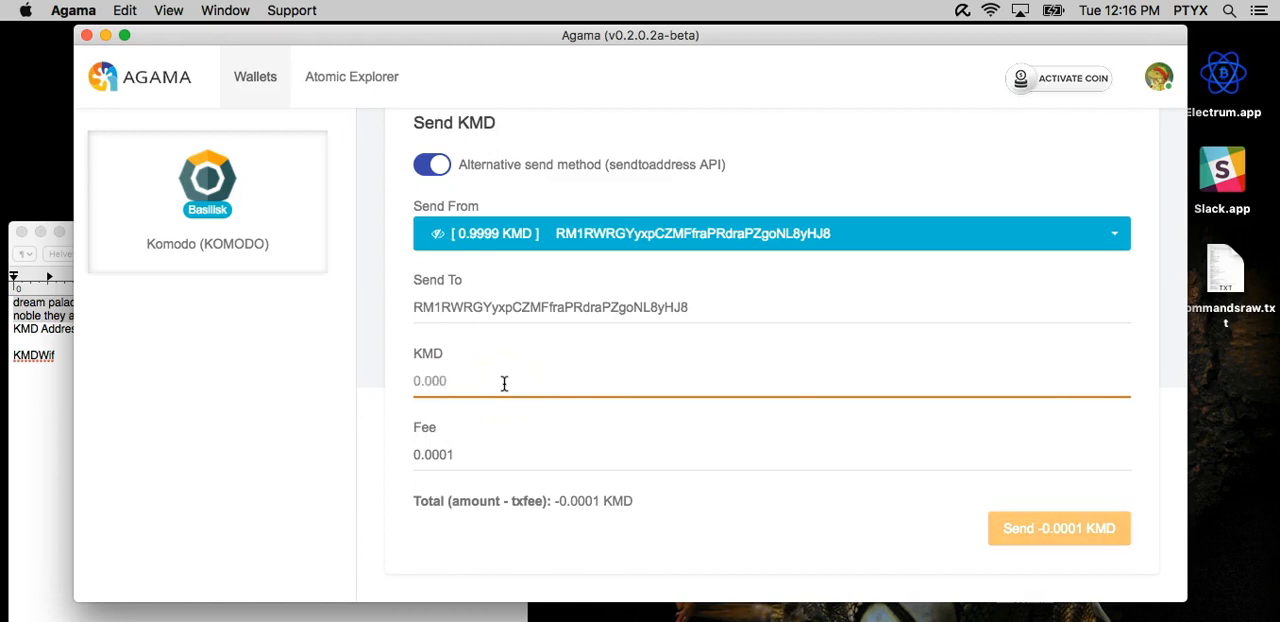
text(0.9)
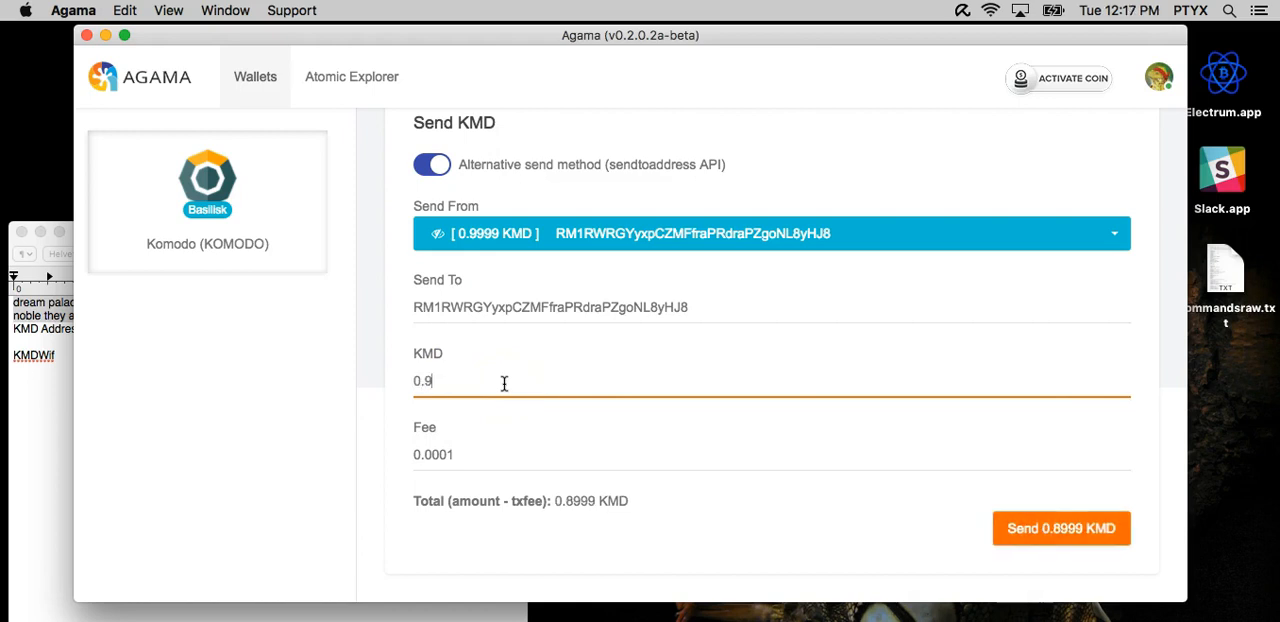
text(9)
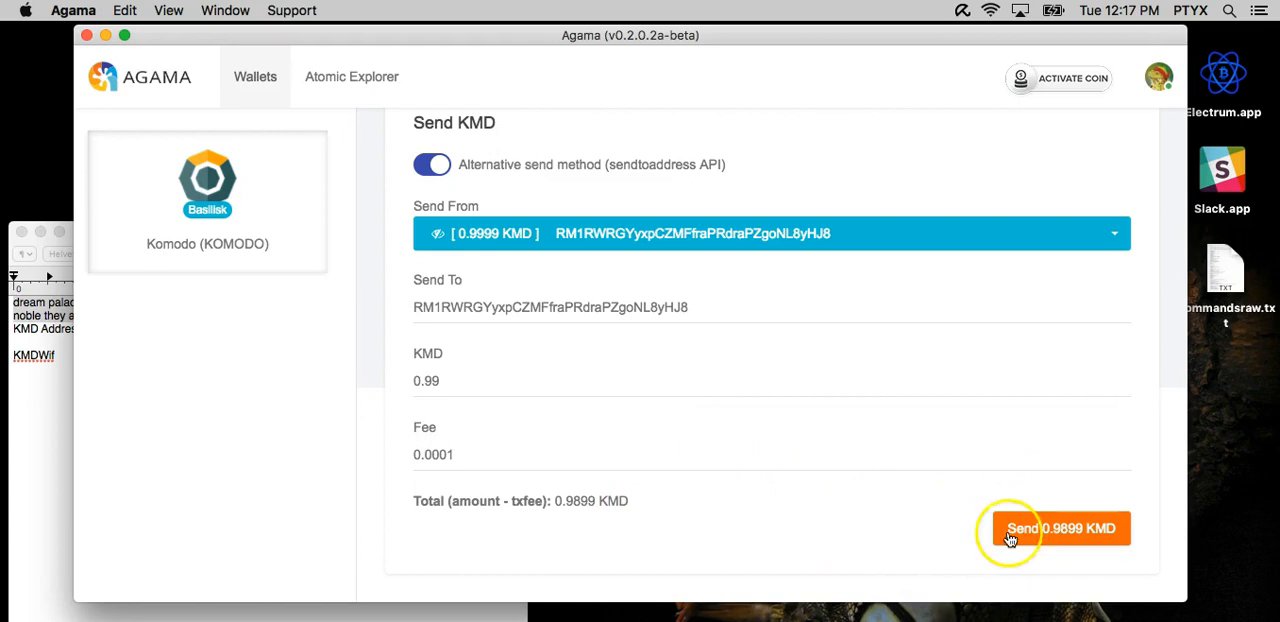
- Submit the 0.9899 KMD send and review the completed transaction result
click(1060, 528)
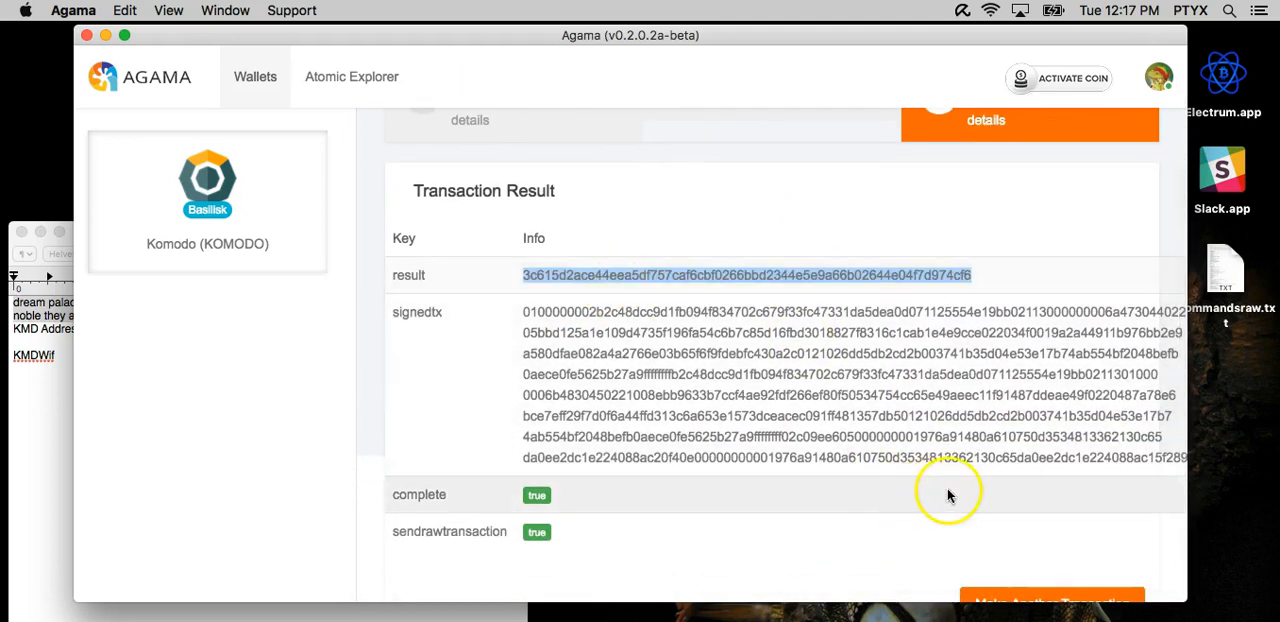
scroll(up, 3)
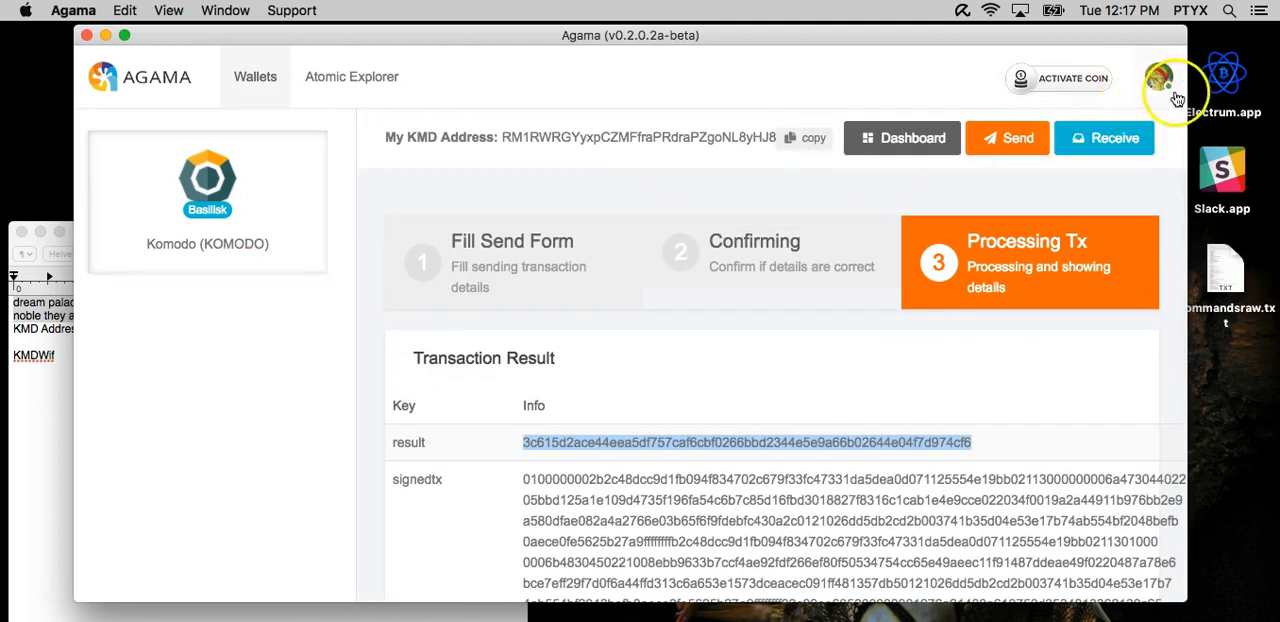
- In wallet settings, paste the login passphrase under Export Keys and retrieve the KMD and BTC WIF keys
click(1160, 76)
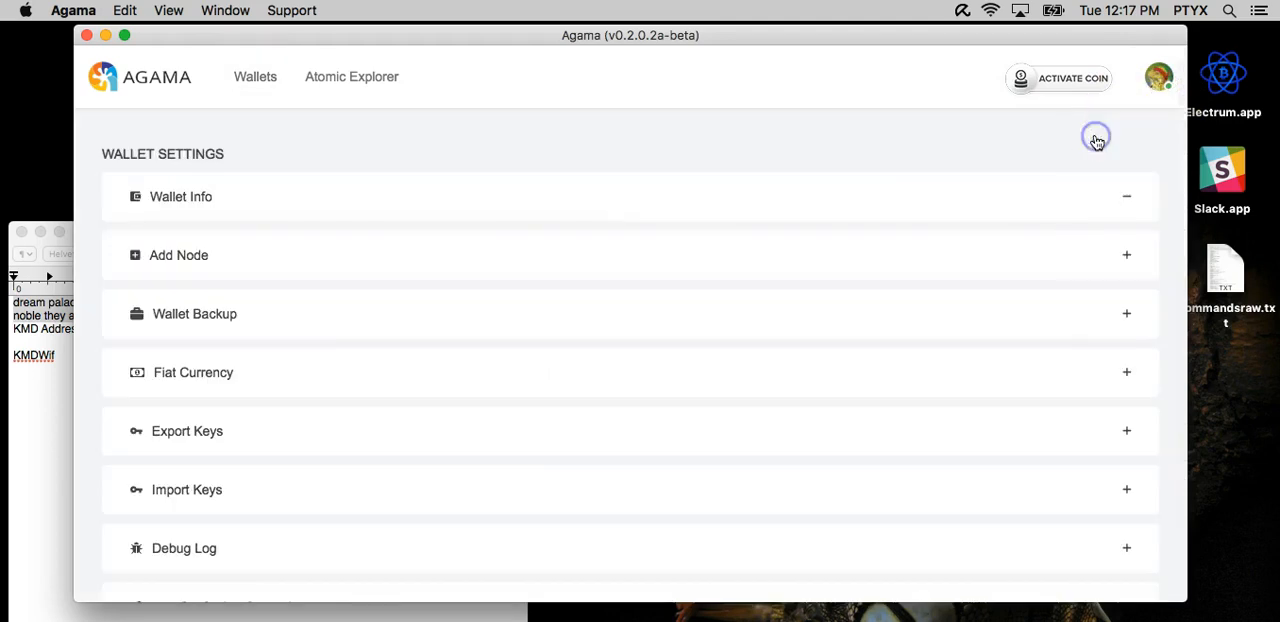
scroll(down, 3)
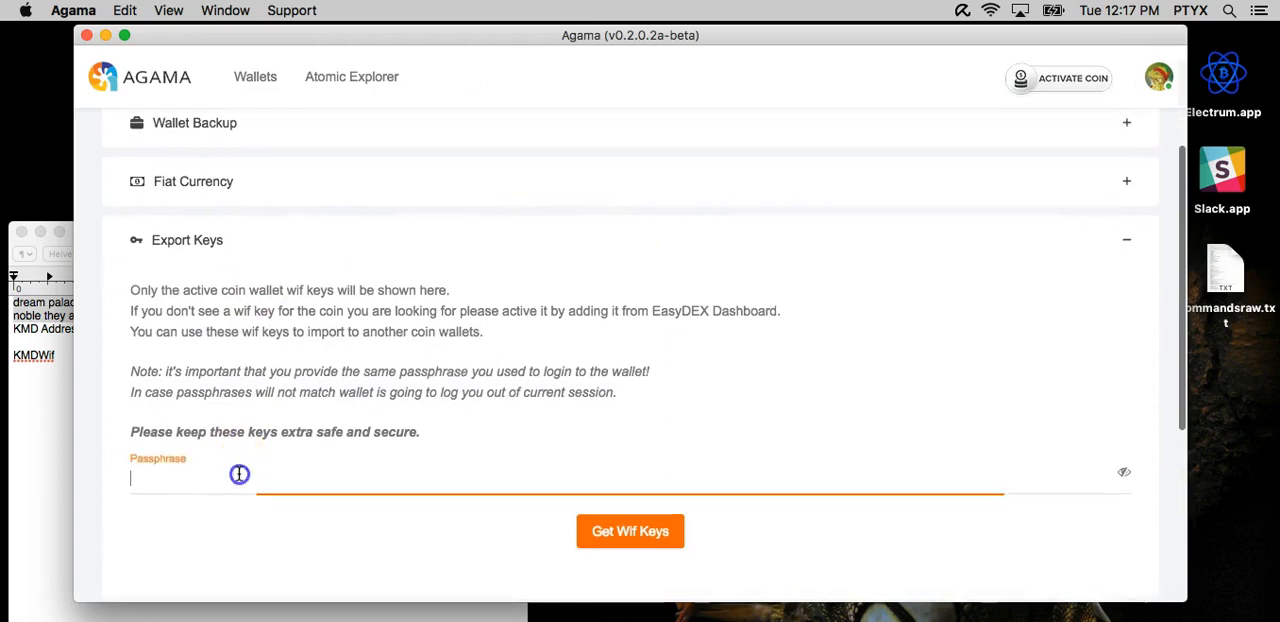
right_click(130, 302)
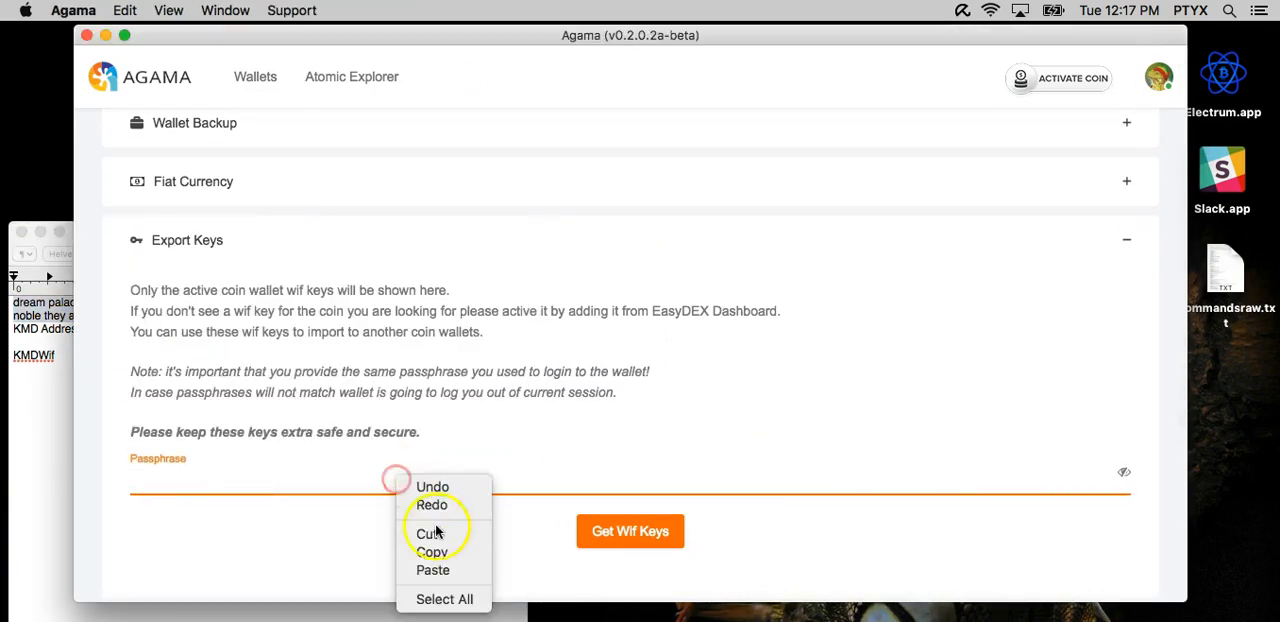
click(432, 570)
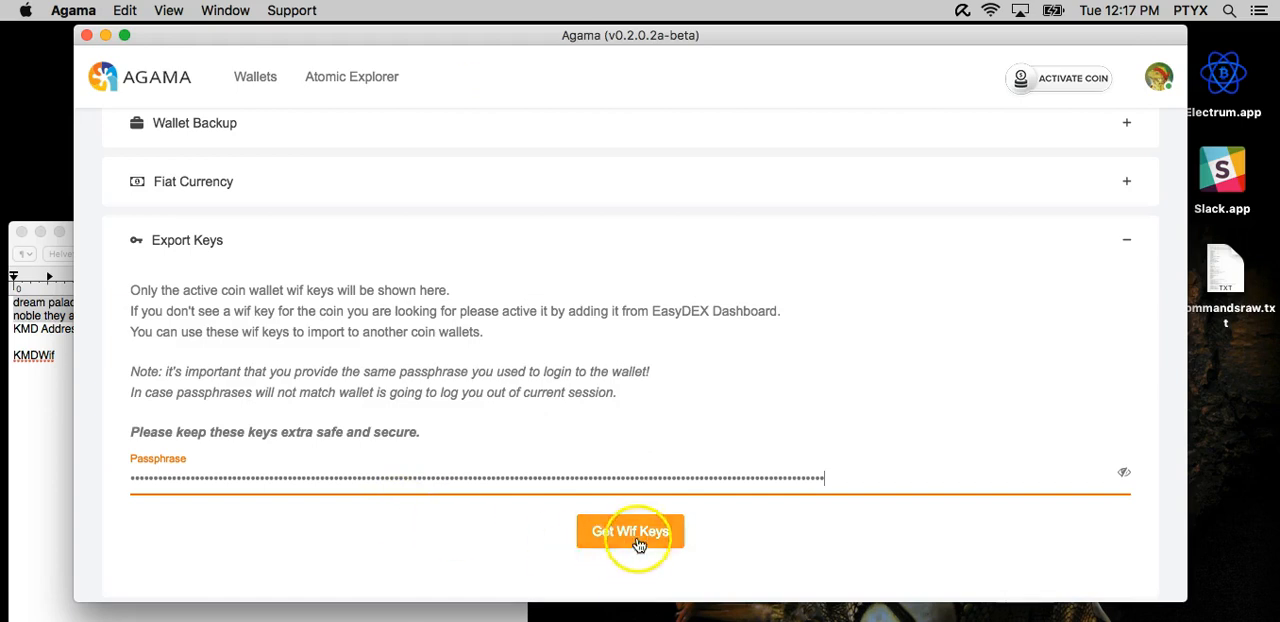
click(630, 532)
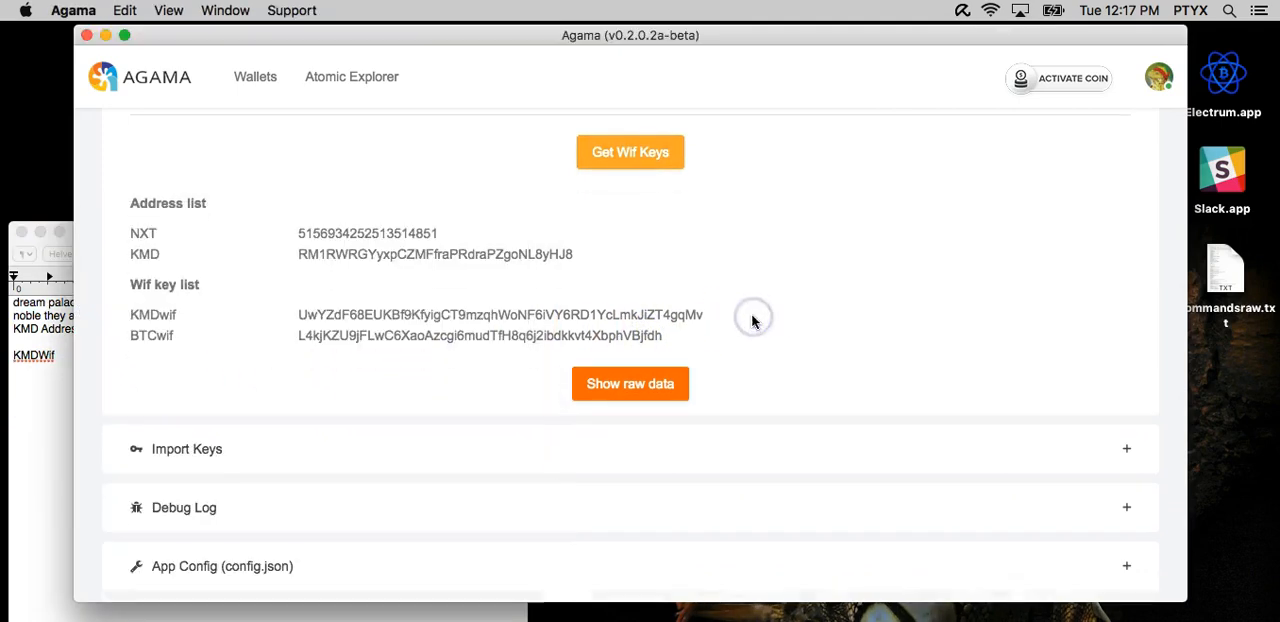
- Review the exported WIF keys, then return to the Komodo wallet view
scroll(up, 3)
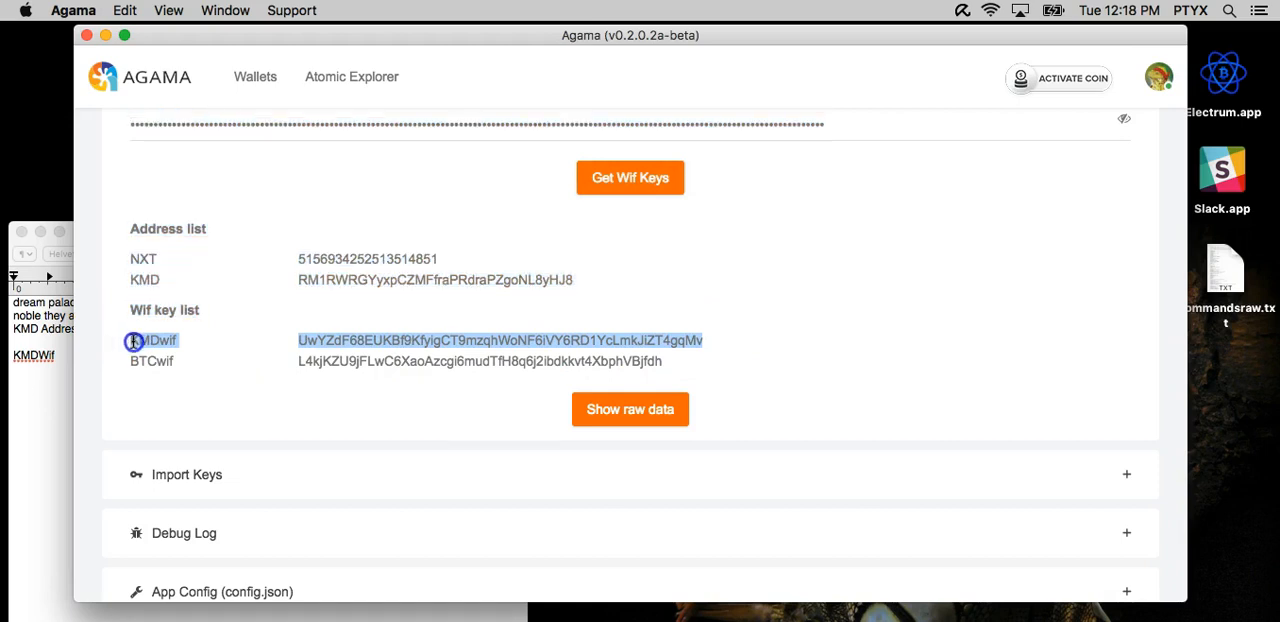
scroll(down, 3)
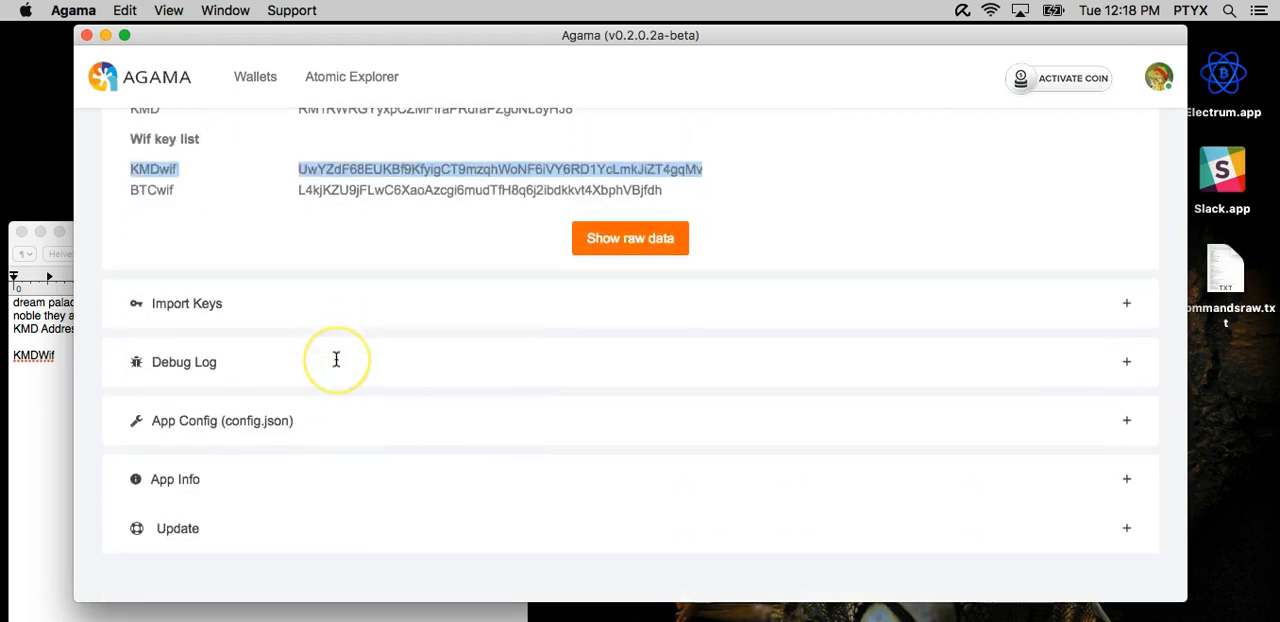
scroll(up, 3)
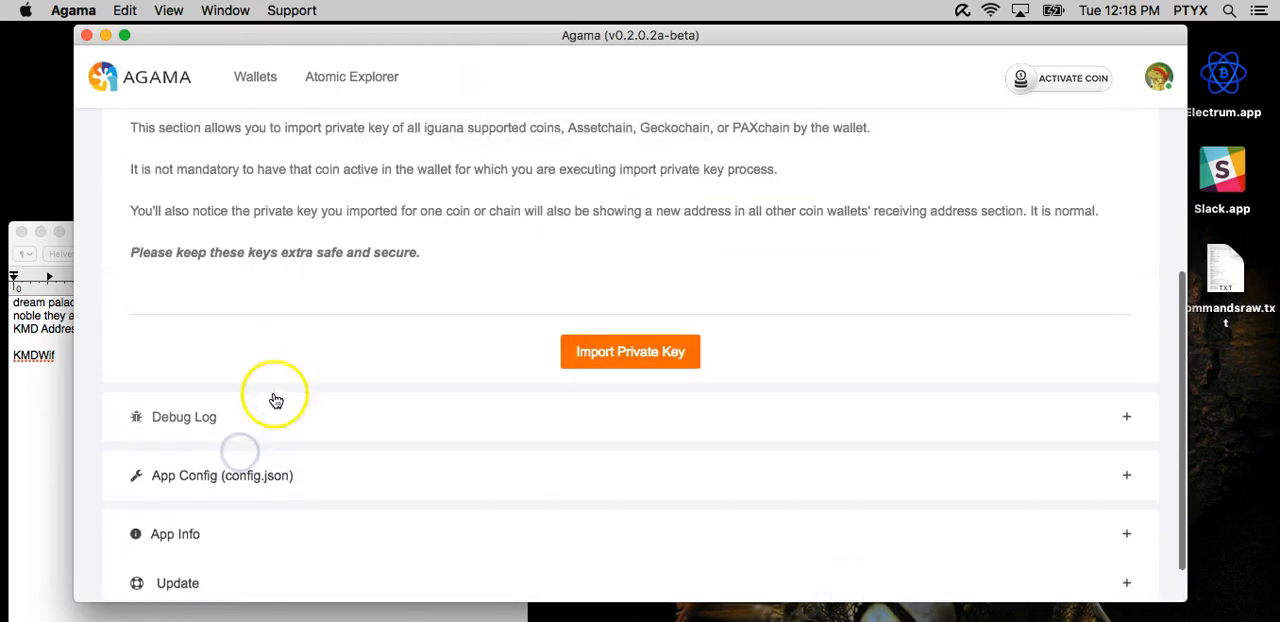
scroll(up, 3)
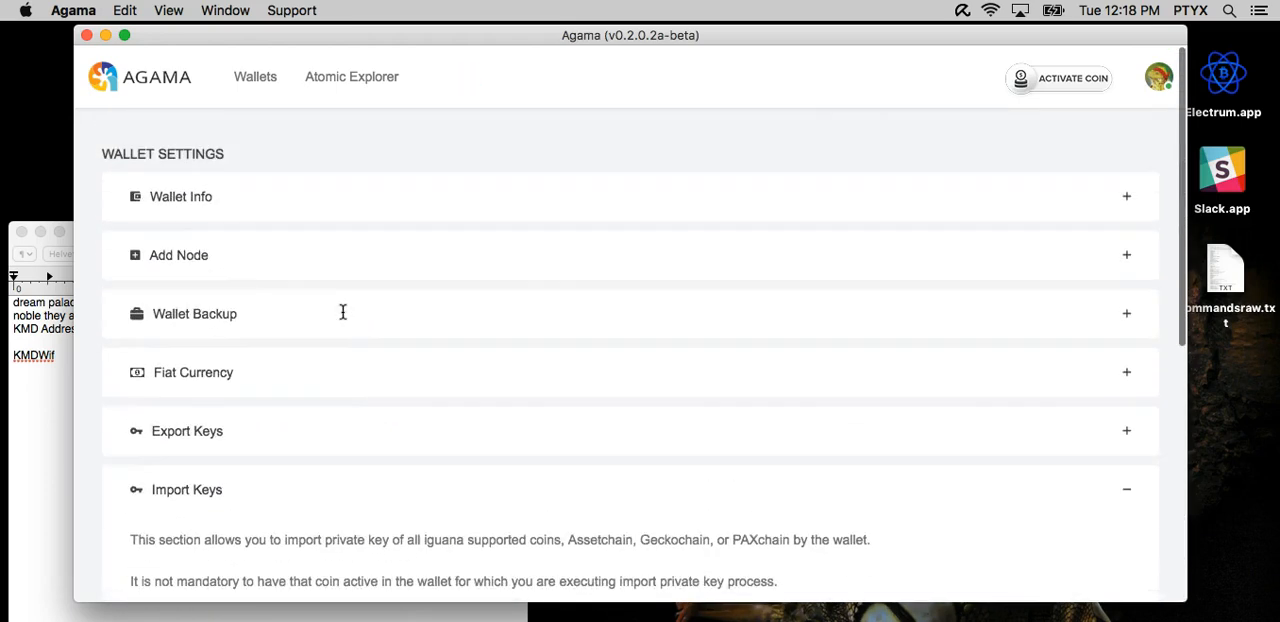
mouse_move(256, 76)
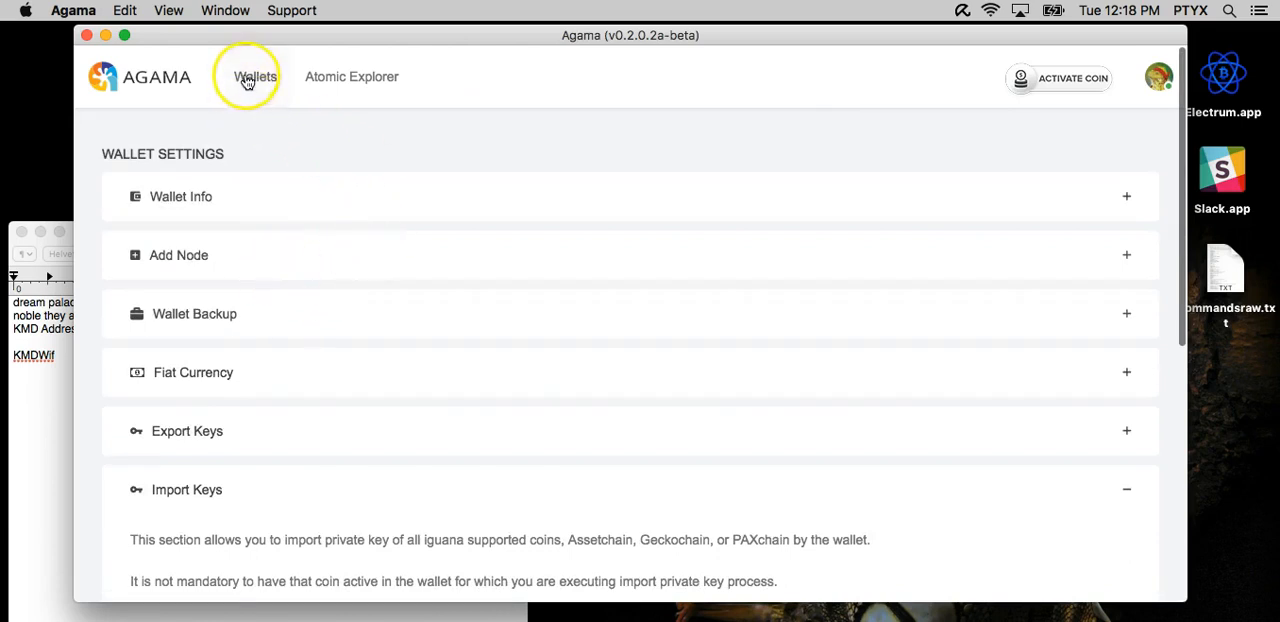
click(256, 76)
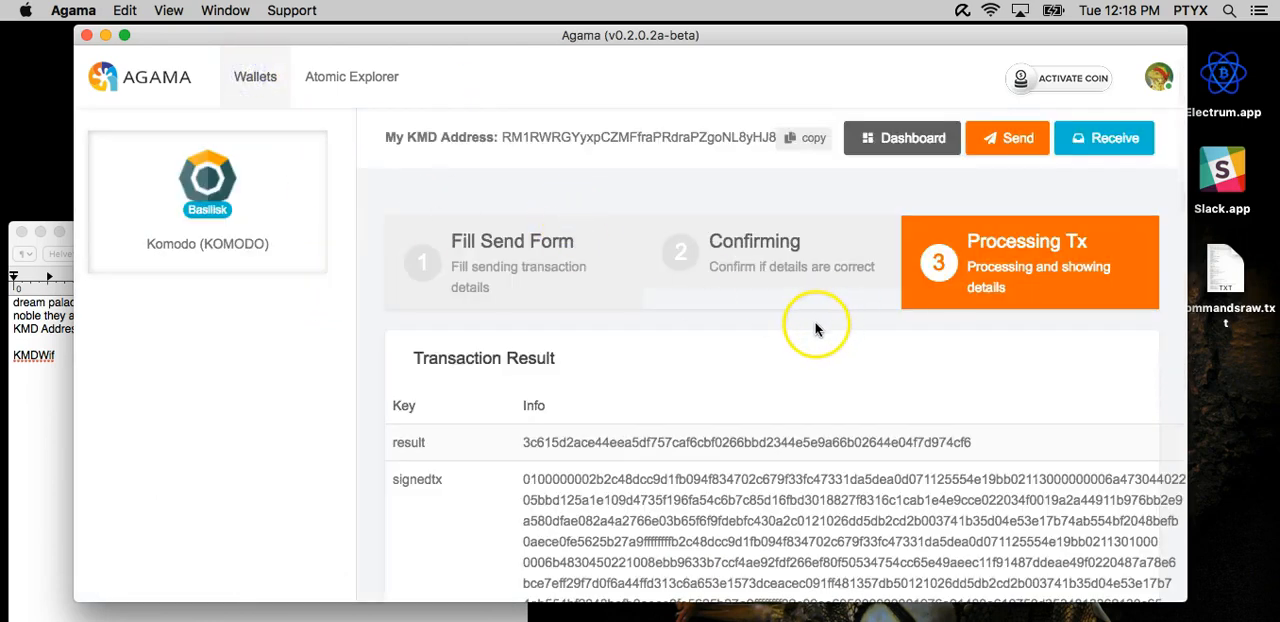
scroll(down, 3)
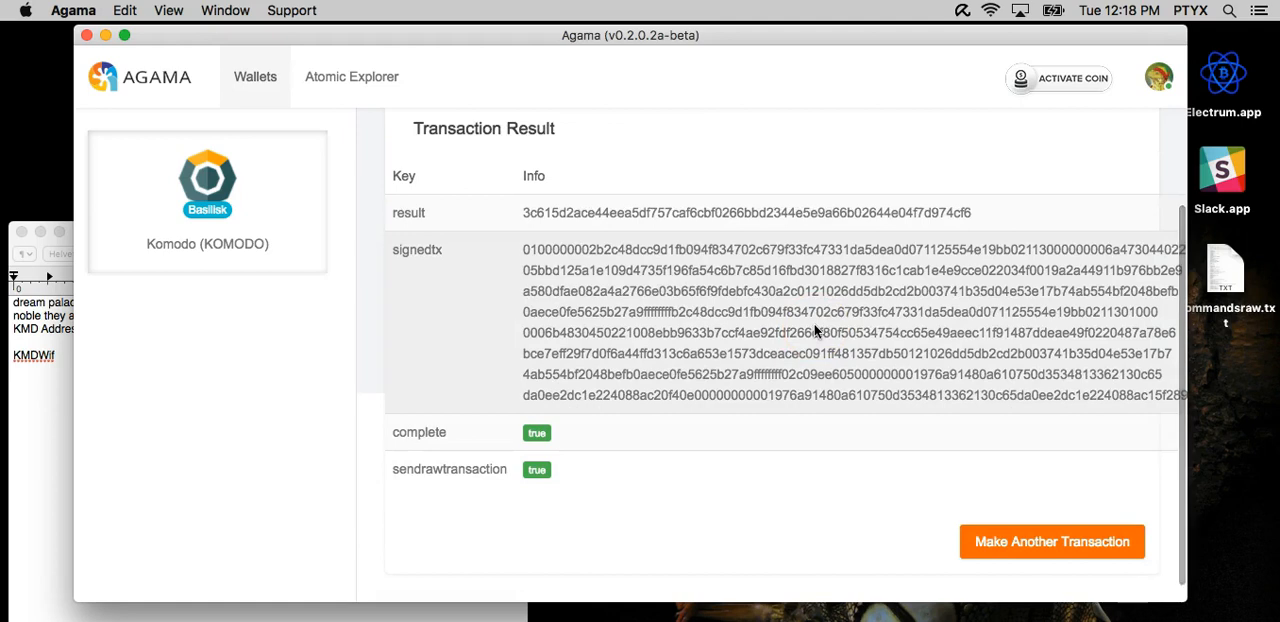